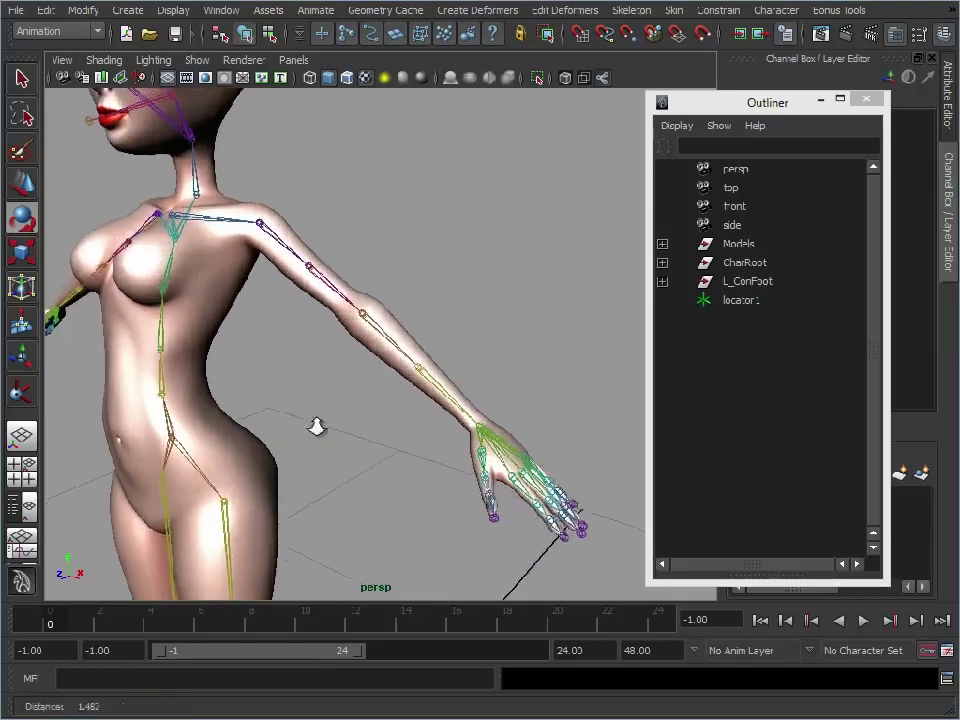
# Rotate the bound shoulder joint on two axes to test the arm's skinning.
pyautogui.click(744, 262)
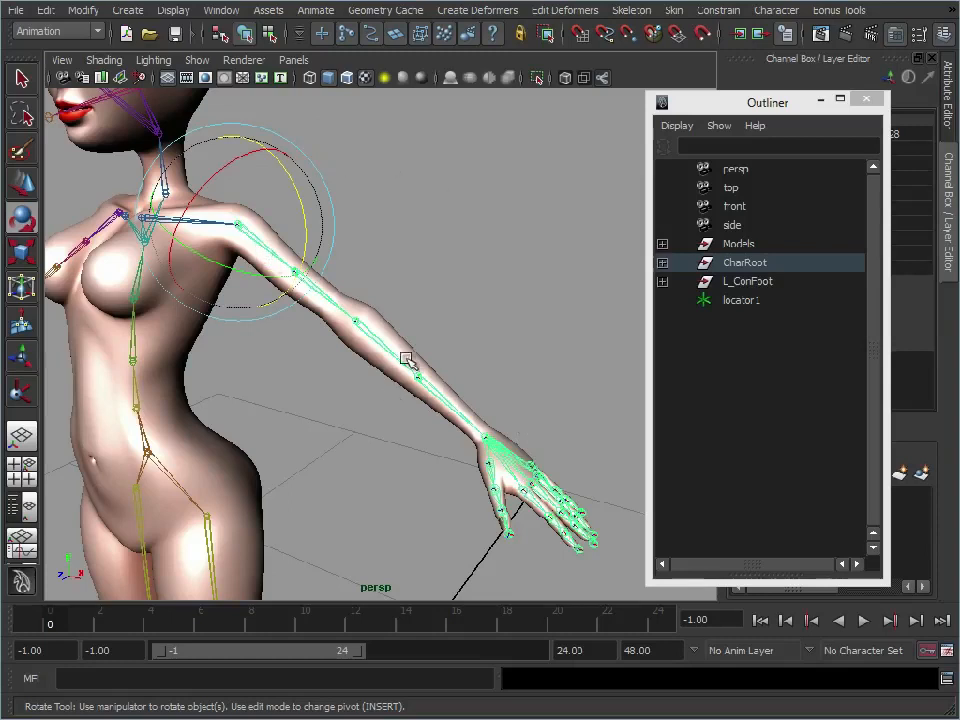
pyautogui.moveTo(300, 250)
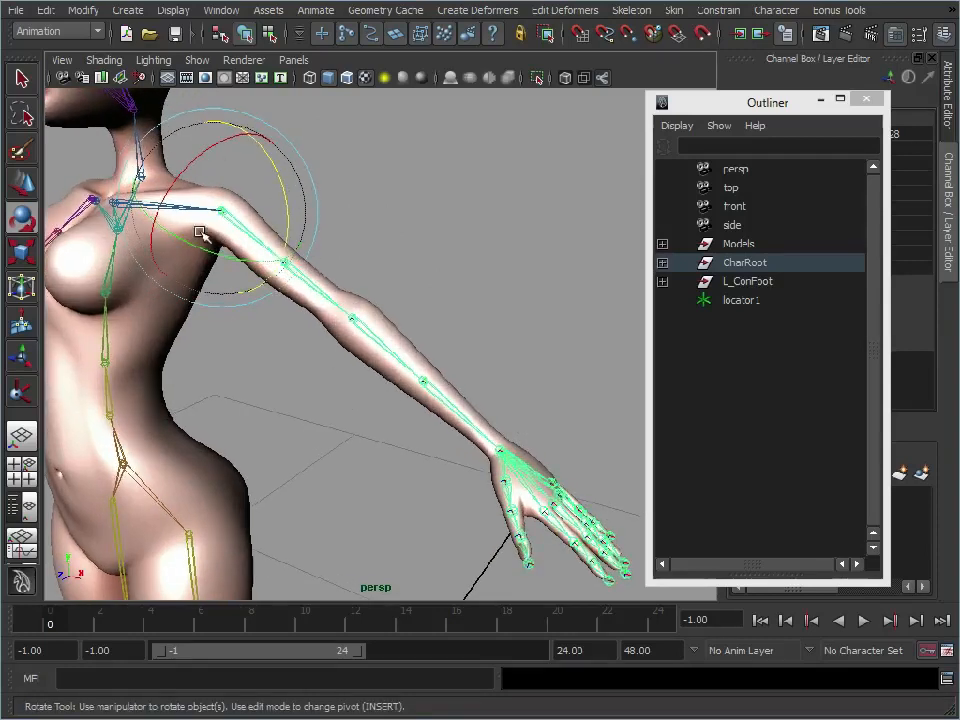
pyautogui.moveTo(200, 235); pyautogui.dragTo(265, 195)
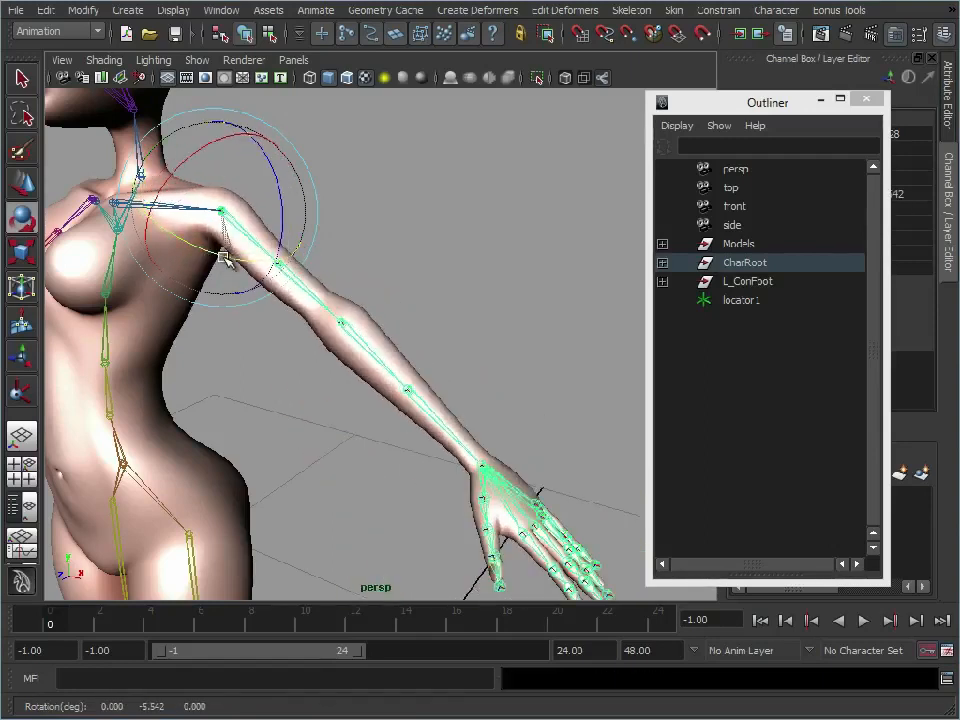
pyautogui.moveTo(225, 260); pyautogui.dragTo(160, 210)
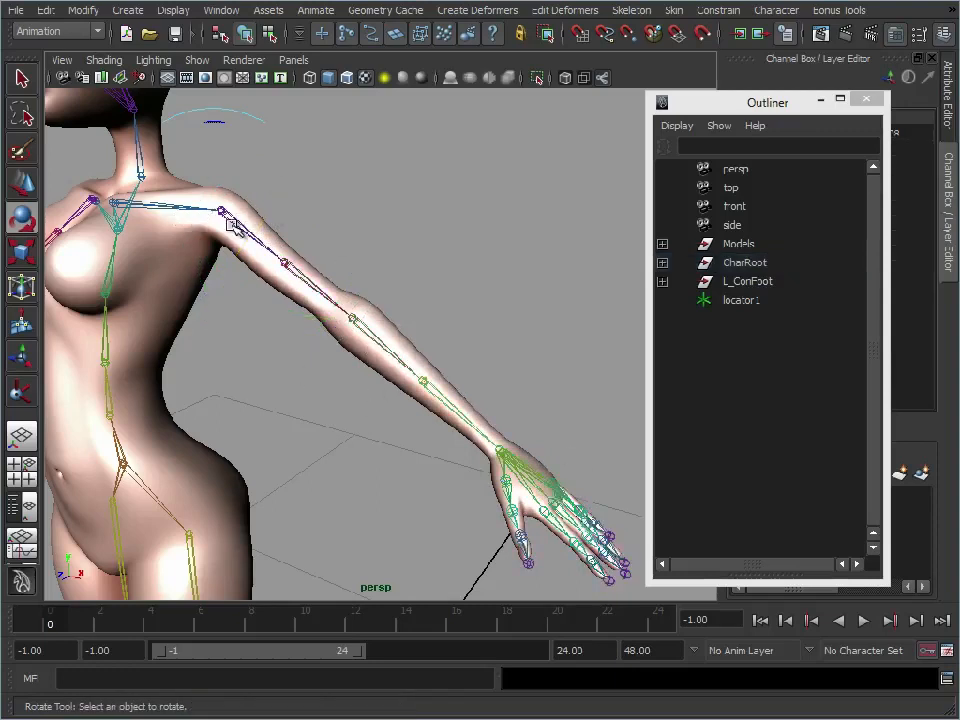
pyautogui.click(744, 262)
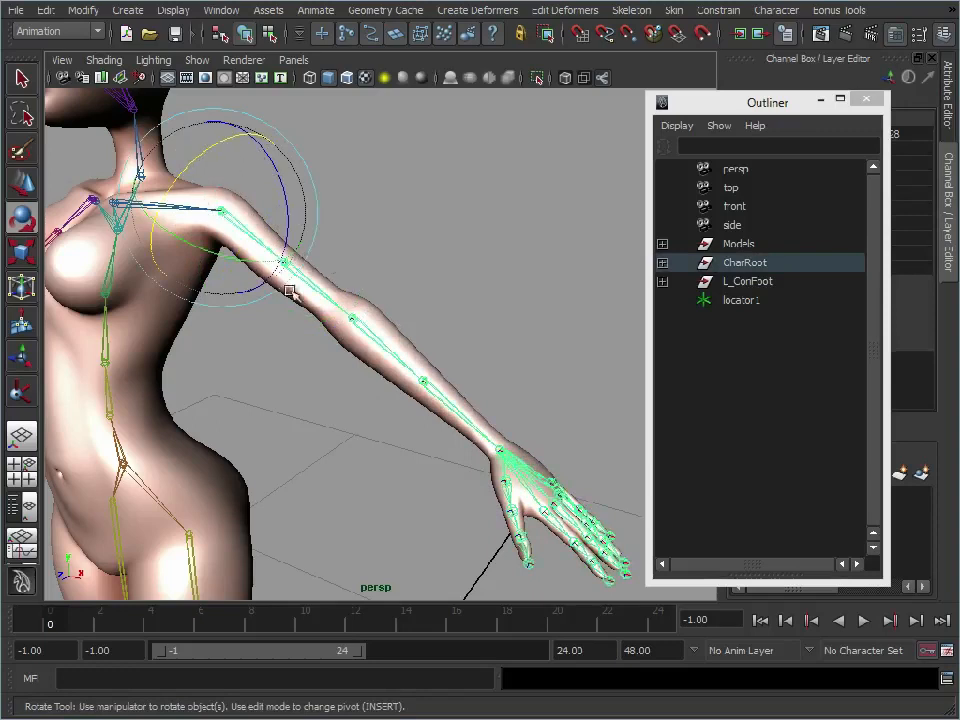
pyautogui.moveTo(438, 392)
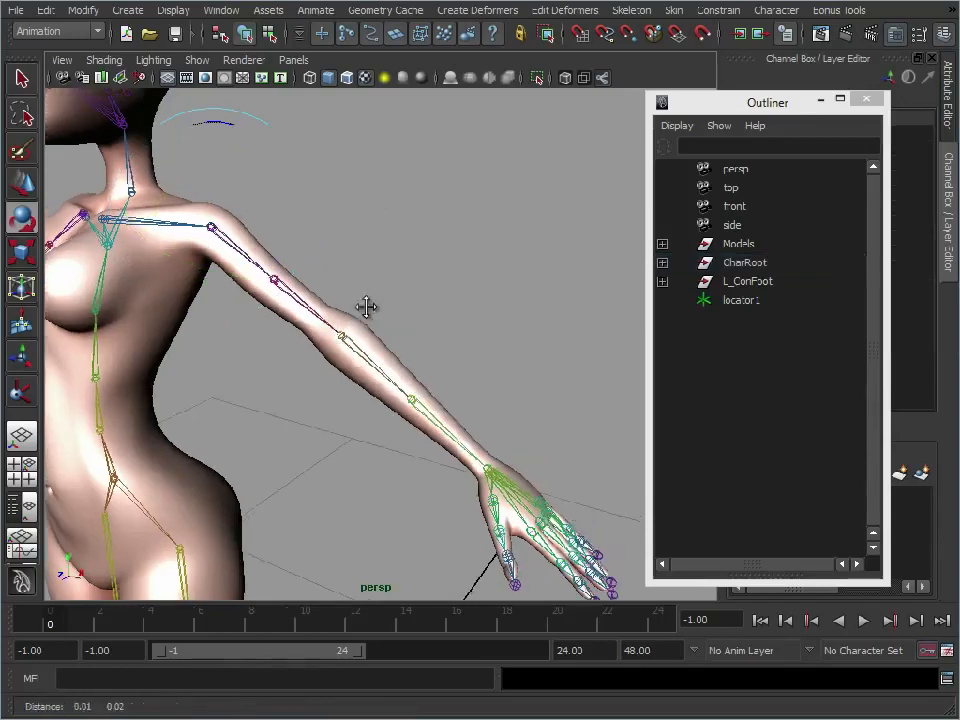
# Duplicate the shoulder chain, unparent the copy to world and select L_Shoulder1.
pyautogui.click(744, 262)
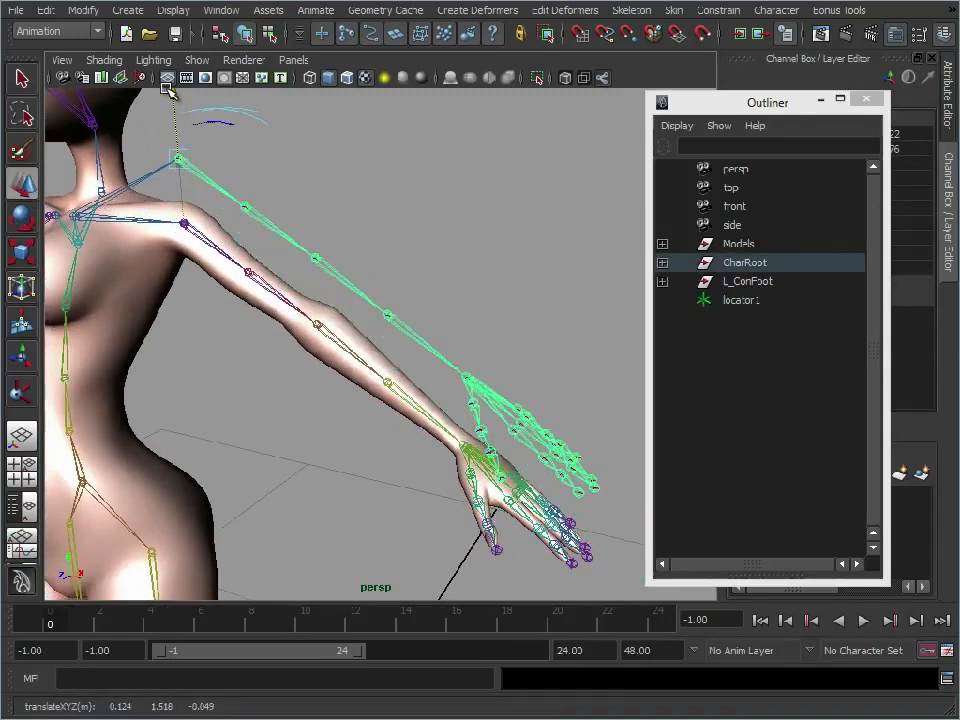
pyautogui.click(46, 10)
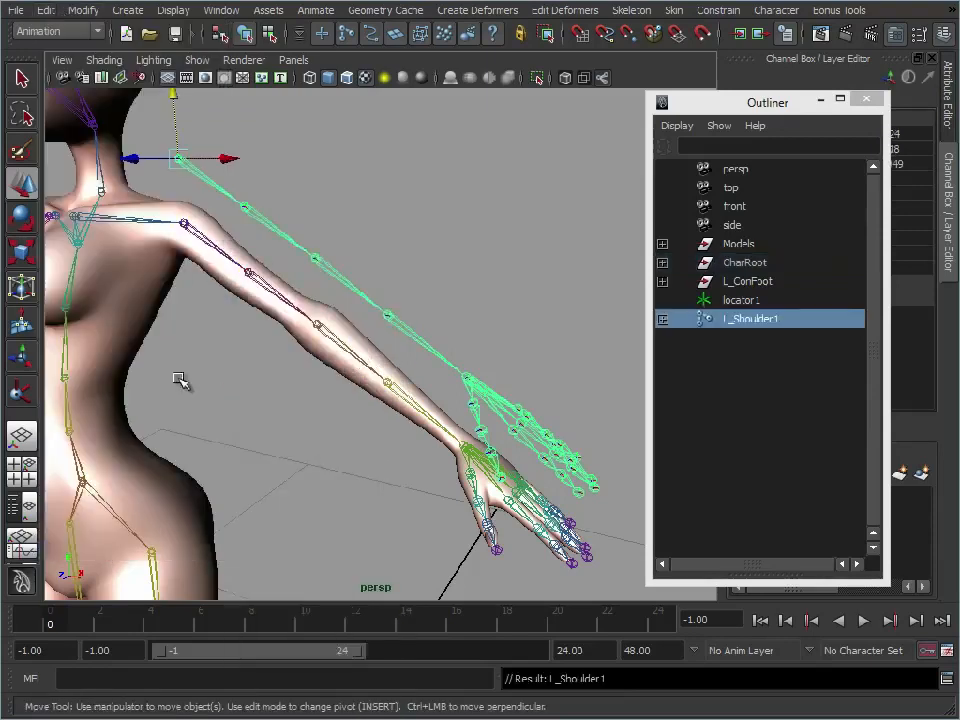
pyautogui.moveTo(55, 247)
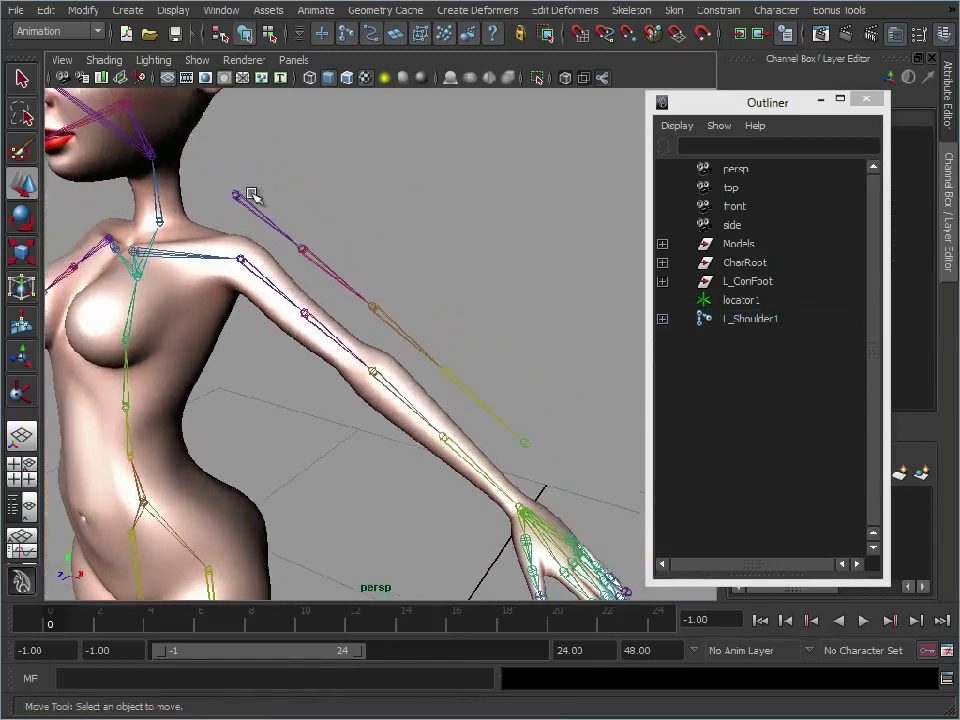
pyautogui.click(751, 318)
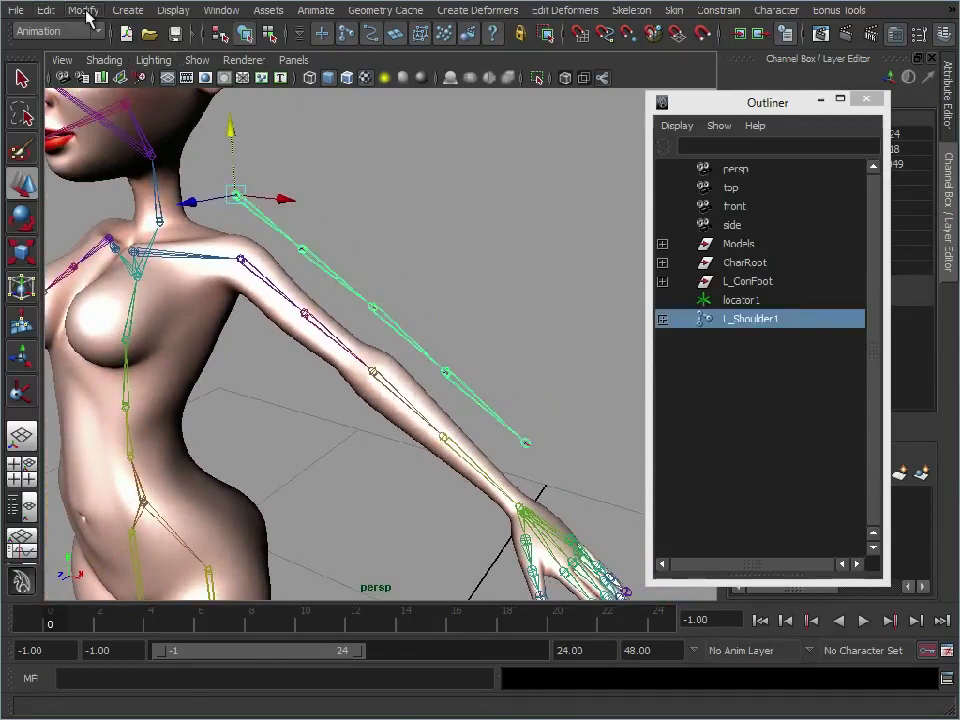
# Set L_Shoulder1's wireframe colour to the magenta swatch and close the colour window.
pyautogui.click(173, 9)
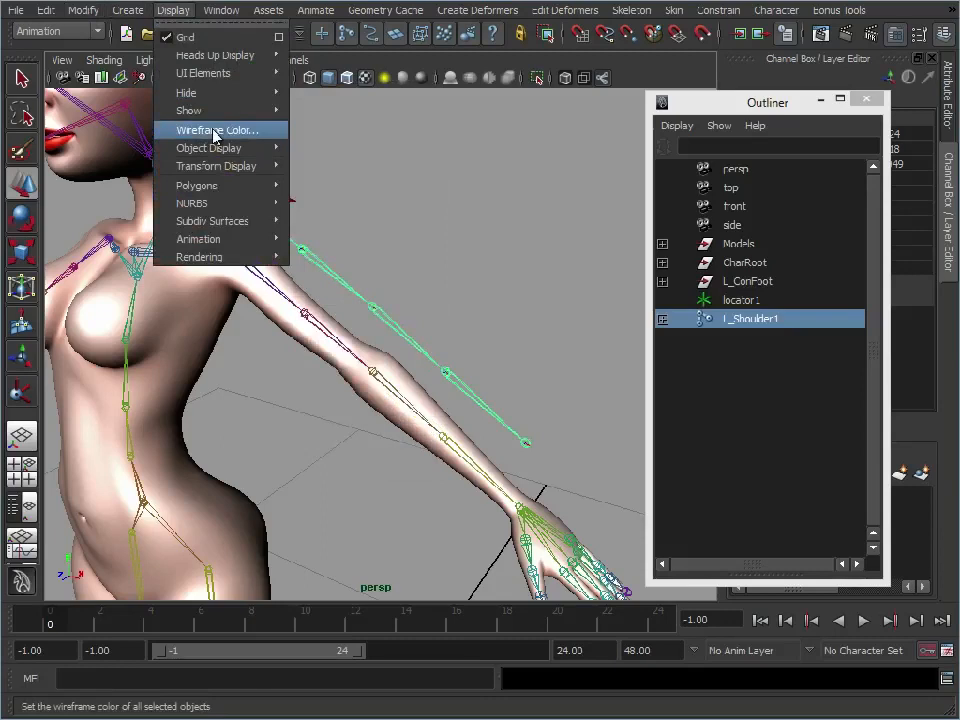
pyautogui.click(218, 130)
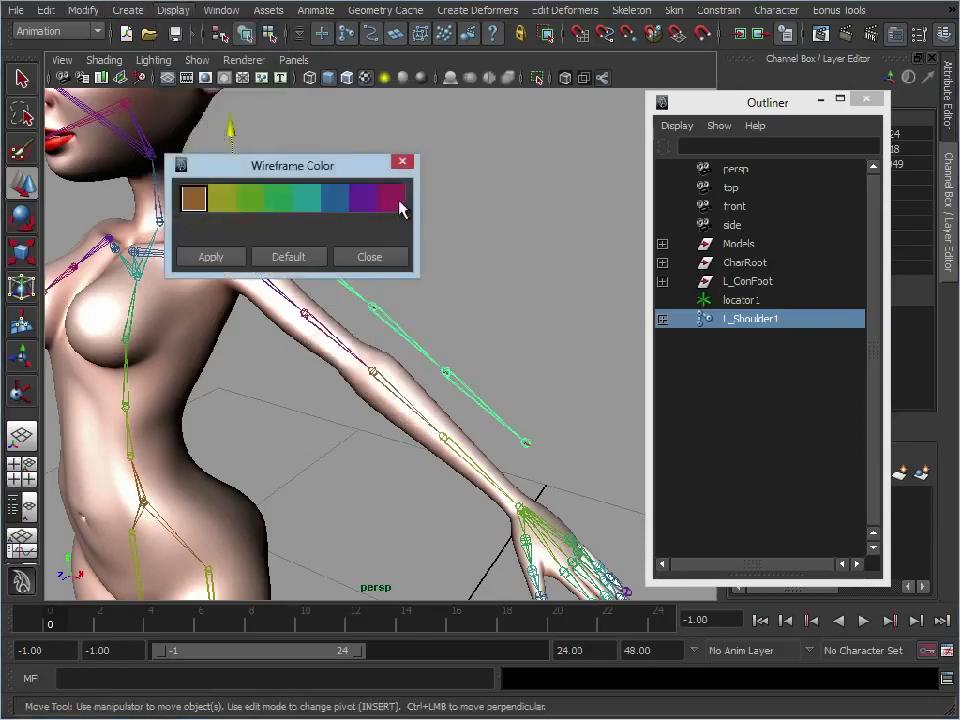
pyautogui.click(390, 198)
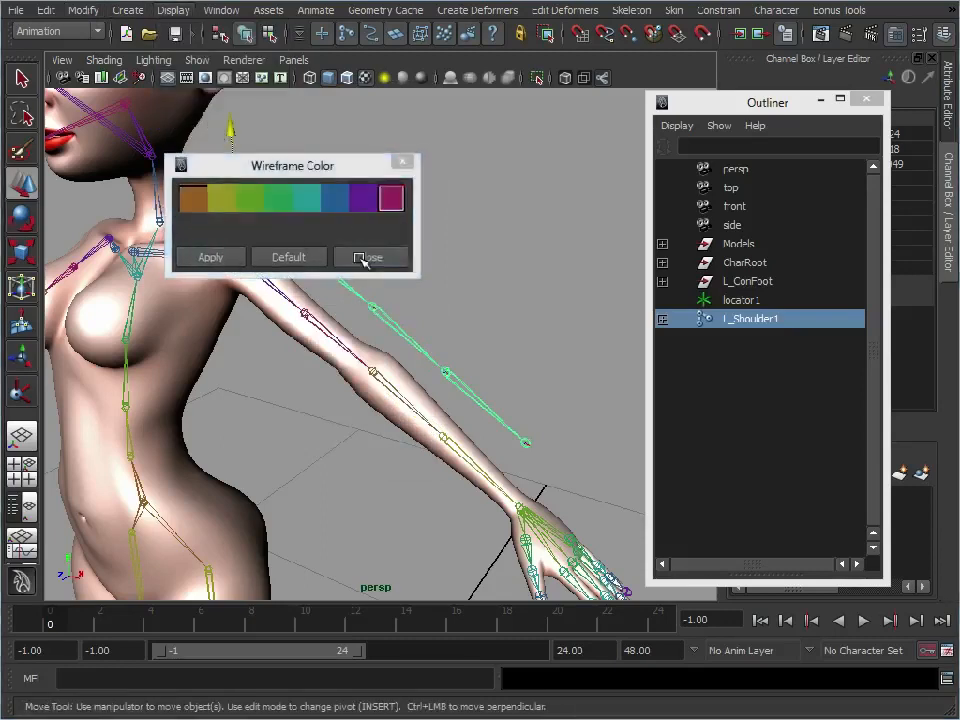
pyautogui.click(370, 257)
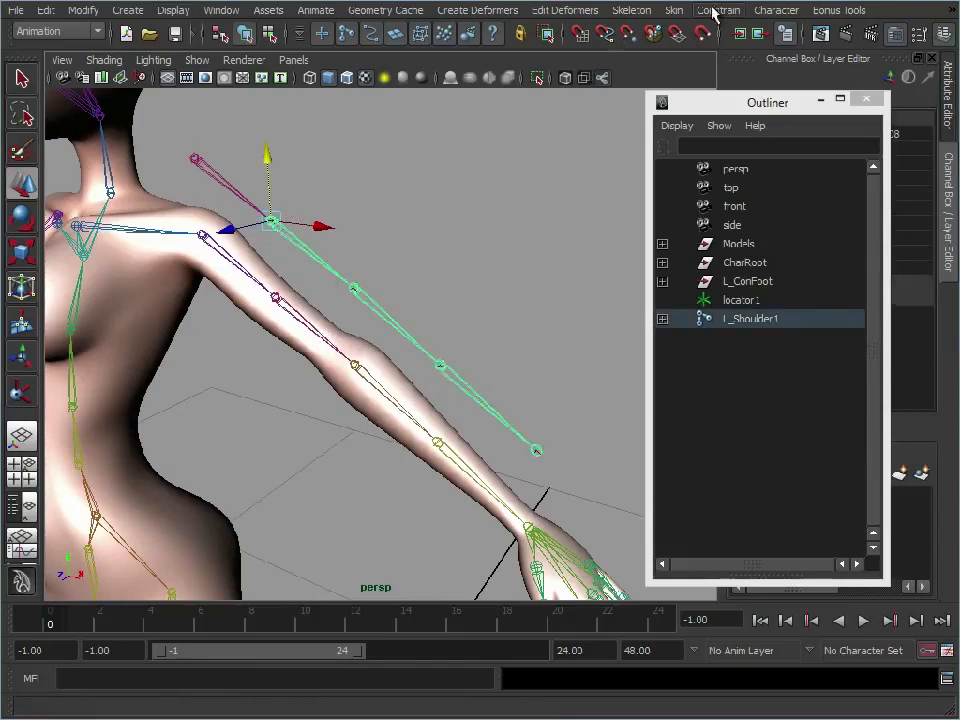
# Remove the two extra in-between joints from L_Shoulder1 with Skeleton > Remove Joint.
pyautogui.click(632, 10)
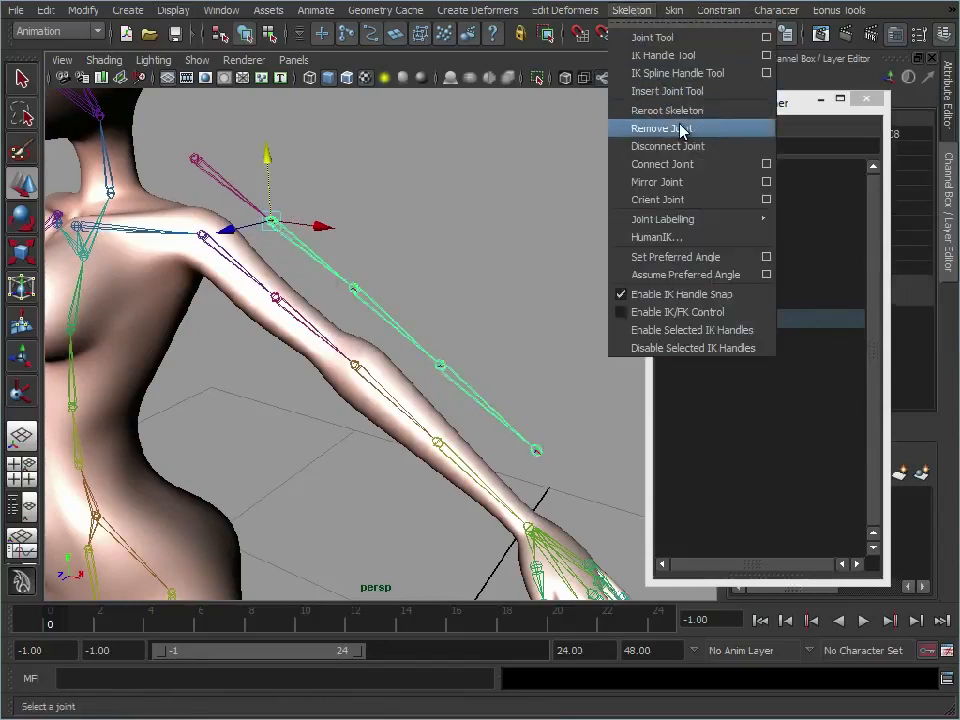
pyautogui.click(680, 128)
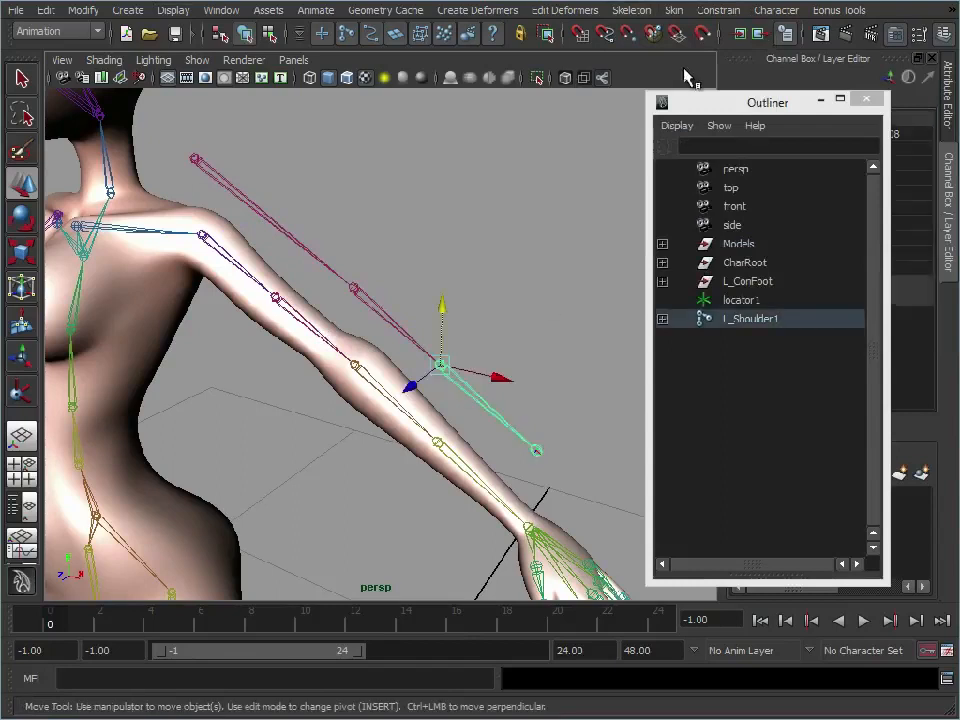
pyautogui.click(631, 10)
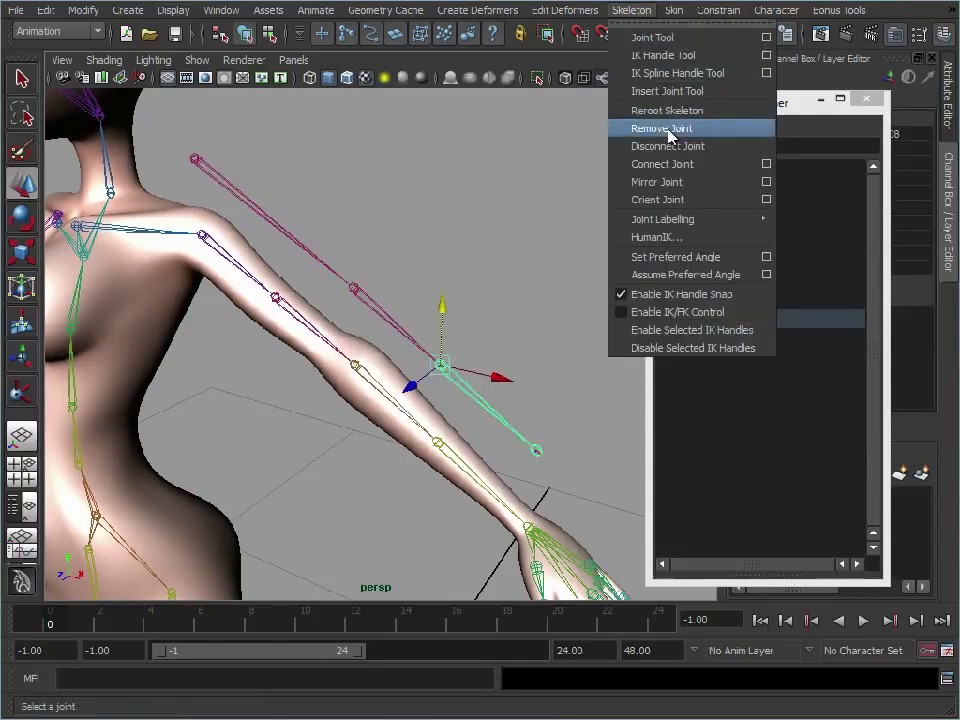
pyautogui.click(662, 128)
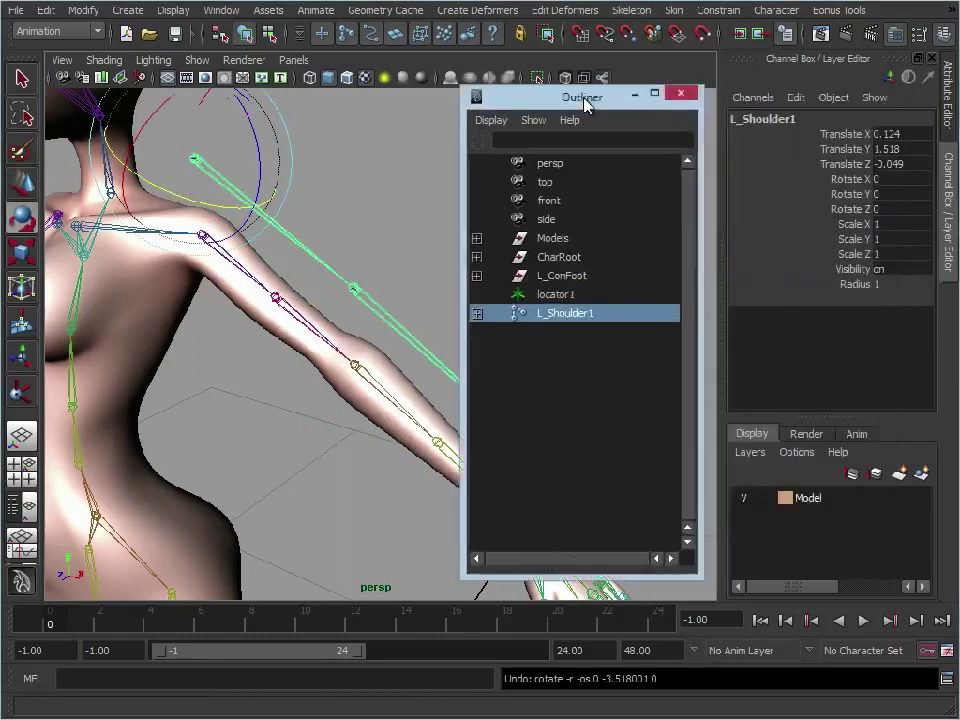
# In the Outliner, rename the copied joints L_ConShoulder, L_ConElbow, L_ConWrist, then close it.
pyautogui.moveTo(582, 96); pyautogui.dragTo(712, 101)
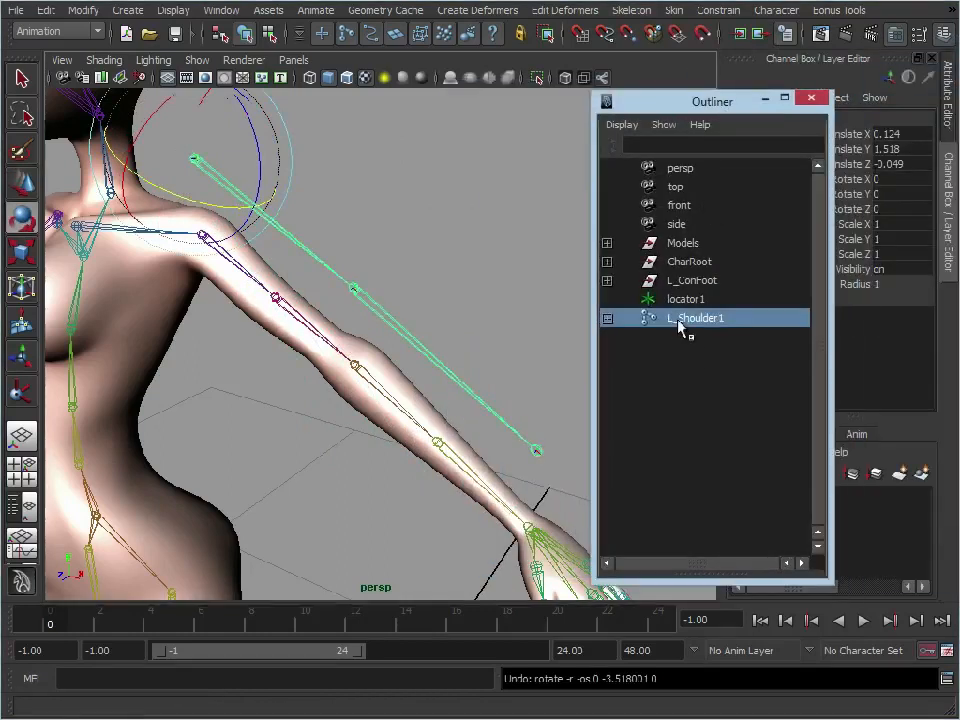
pyautogui.click(607, 318)
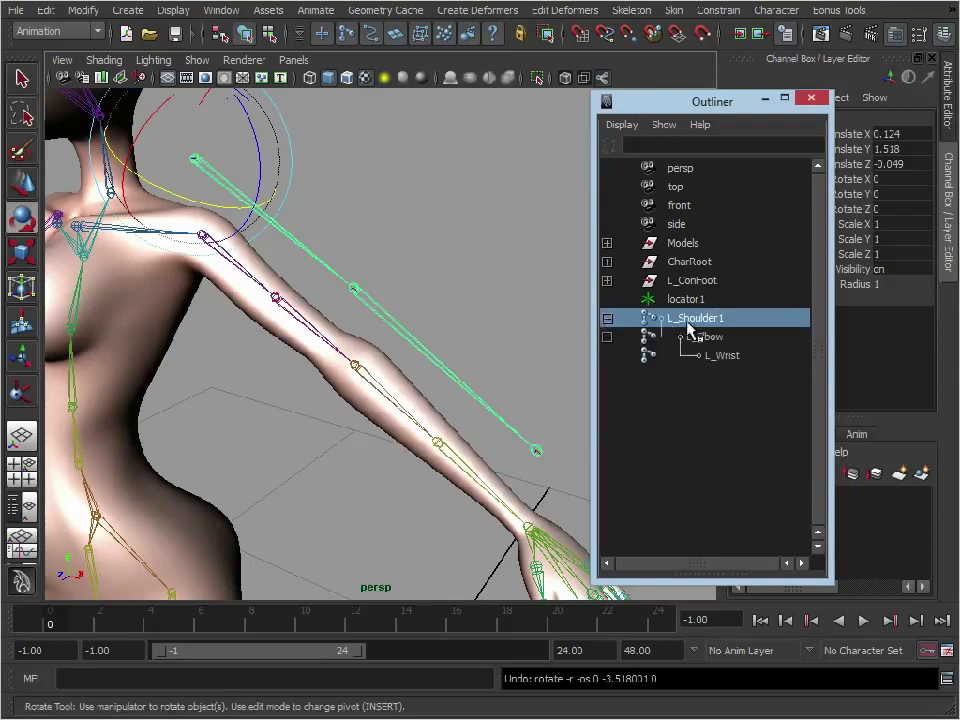
pyautogui.doubleClick(695, 317)
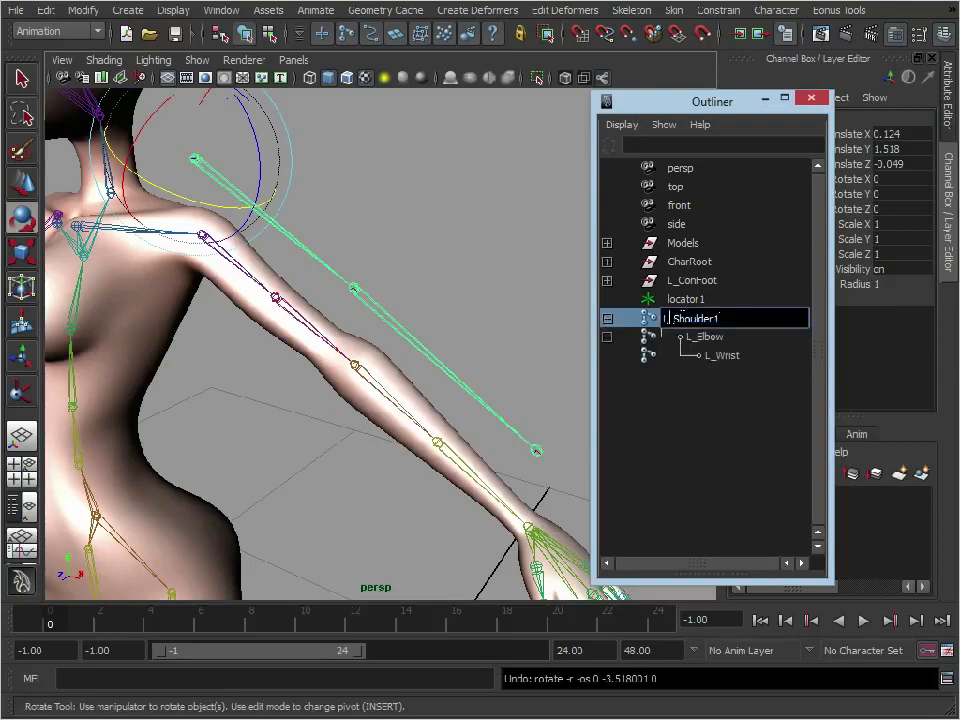
pyautogui.write('ConShoulder')
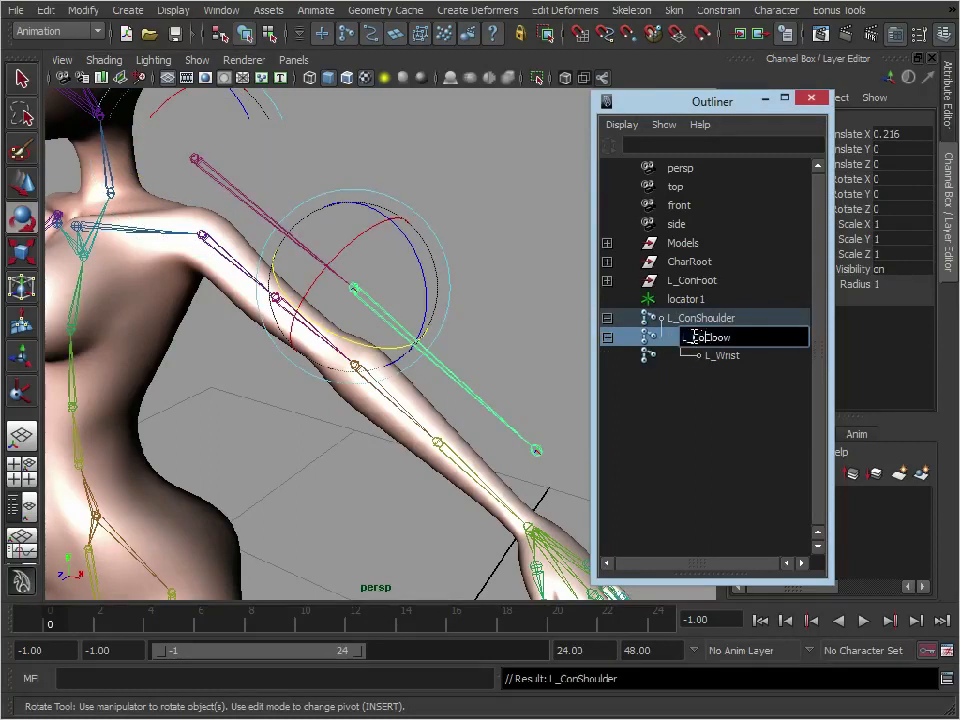
pyautogui.click(722, 355)
pyautogui.write('Con')
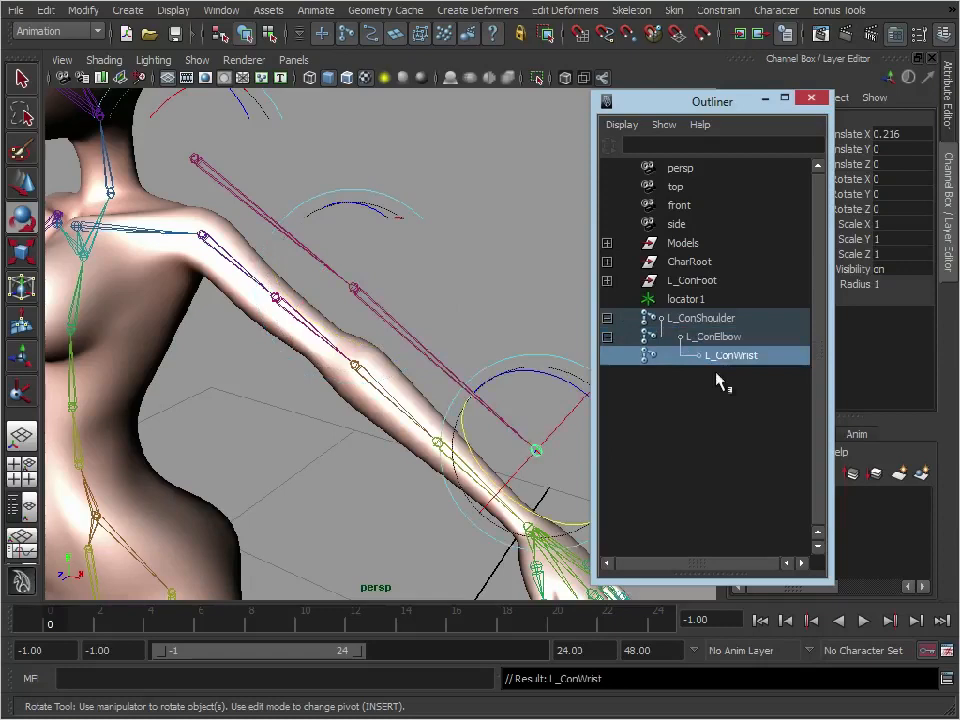
pyautogui.click(700, 317)
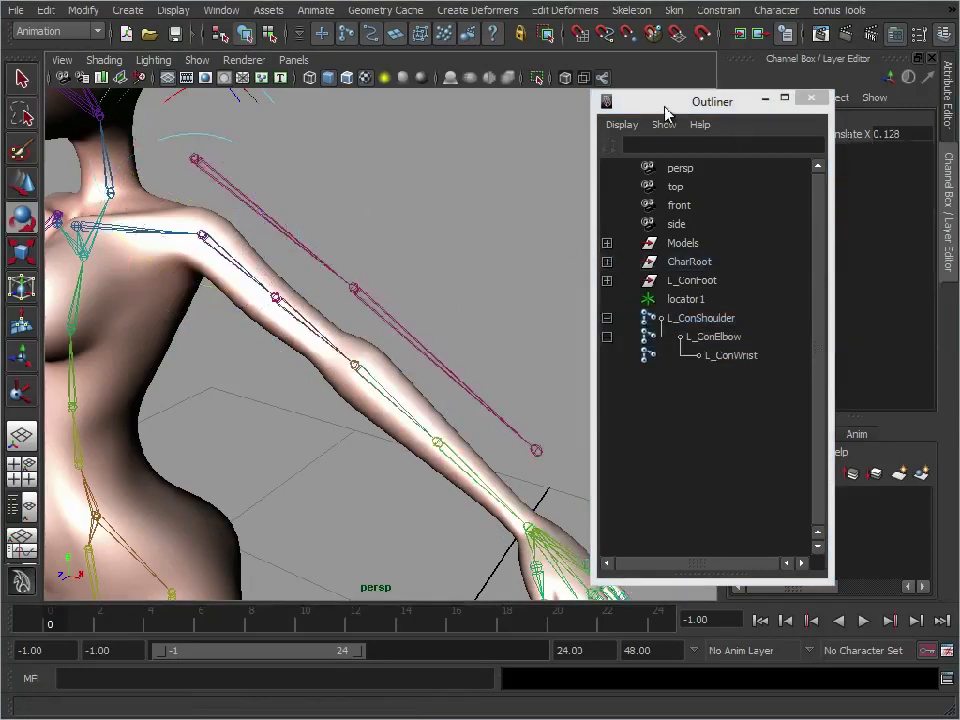
pyautogui.click(838, 99)
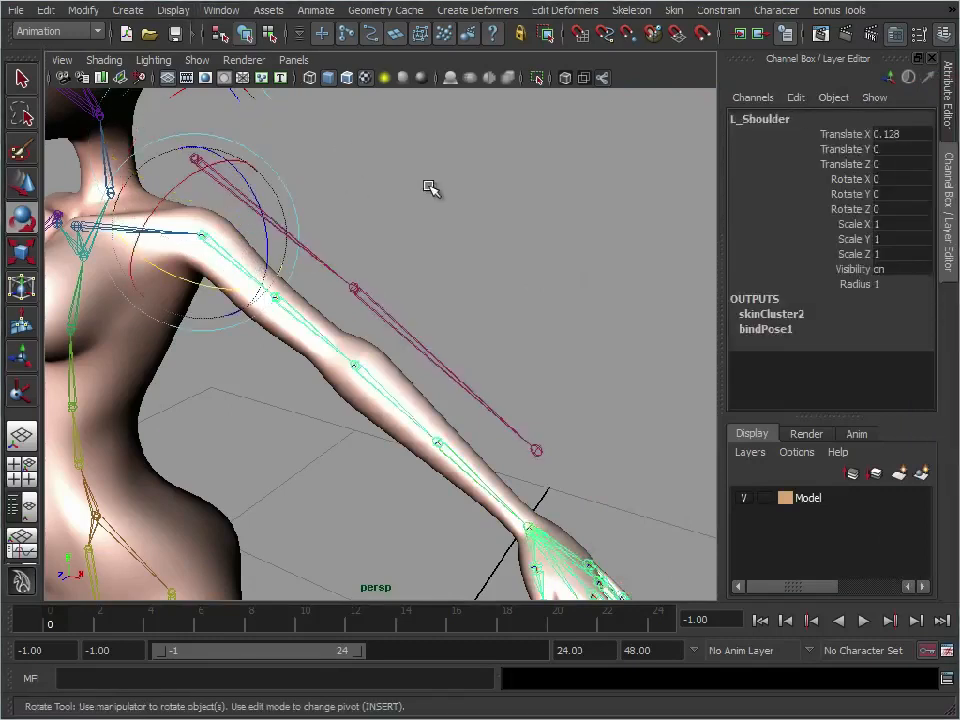
# Open the Node Editor and enlarge its window beside the arm.
pyautogui.click(206, 11)
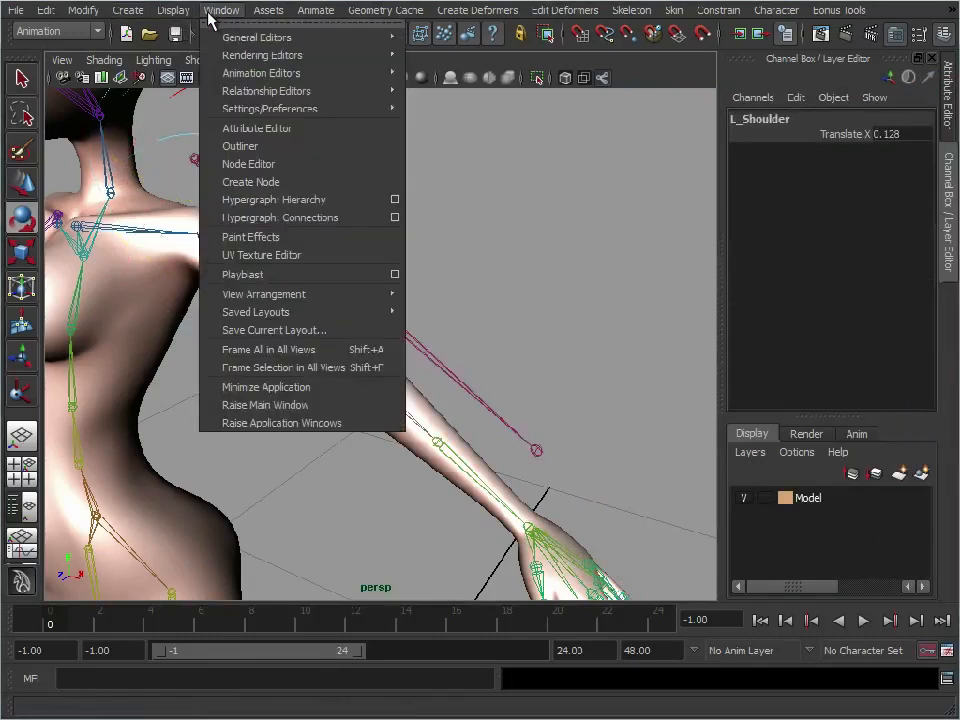
pyautogui.moveTo(248, 163)
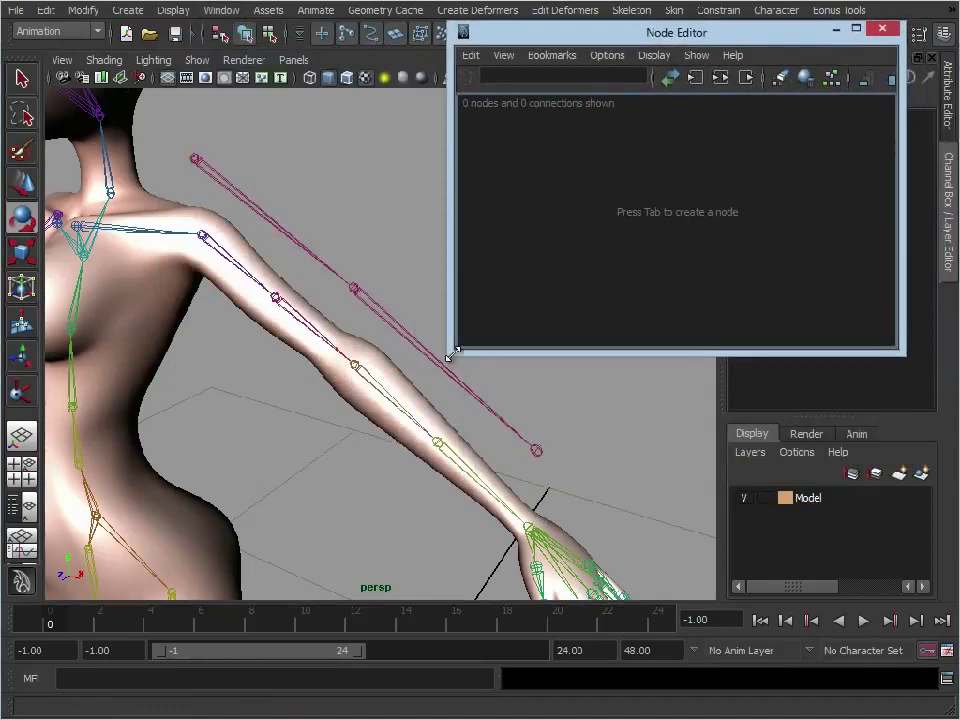
pyautogui.moveTo(677, 32); pyautogui.dragTo(649, 32)
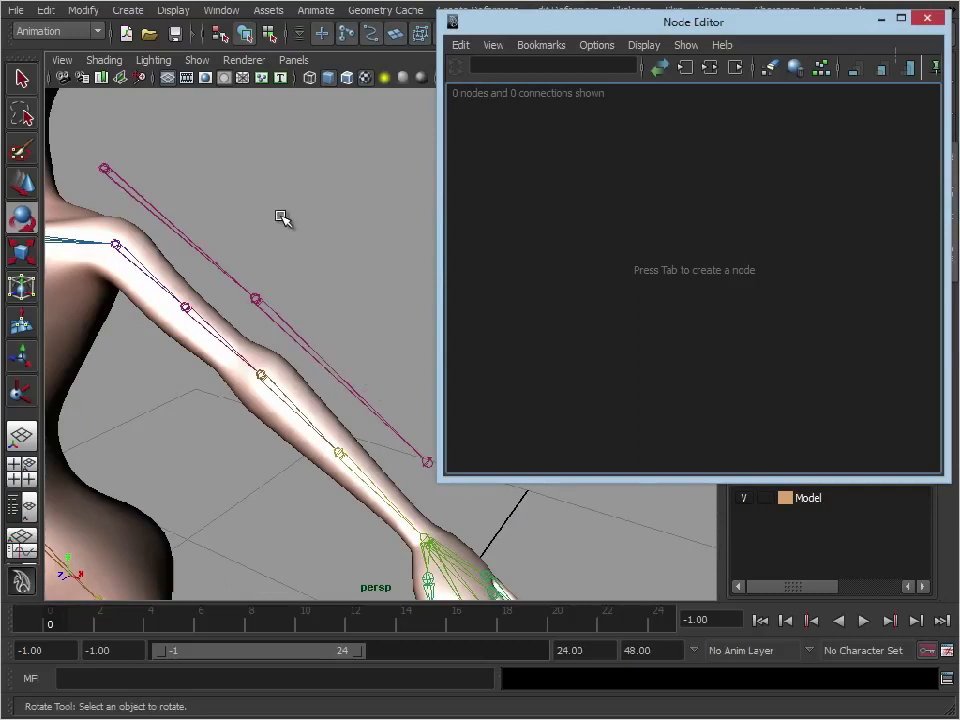
pyautogui.moveTo(289, 228)
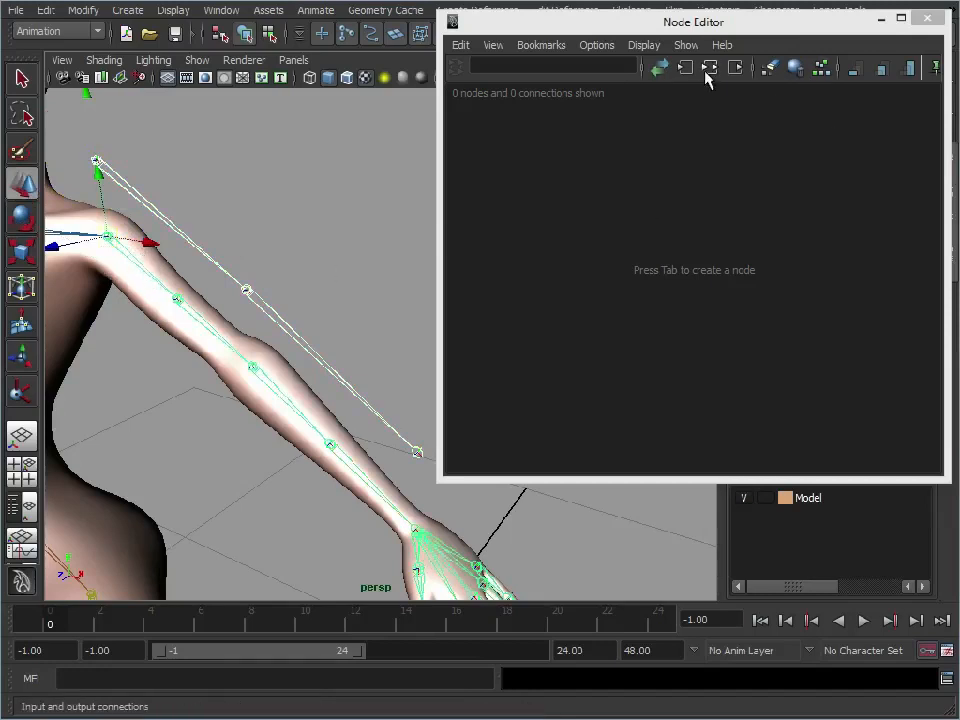
pyautogui.moveTo(706, 74)
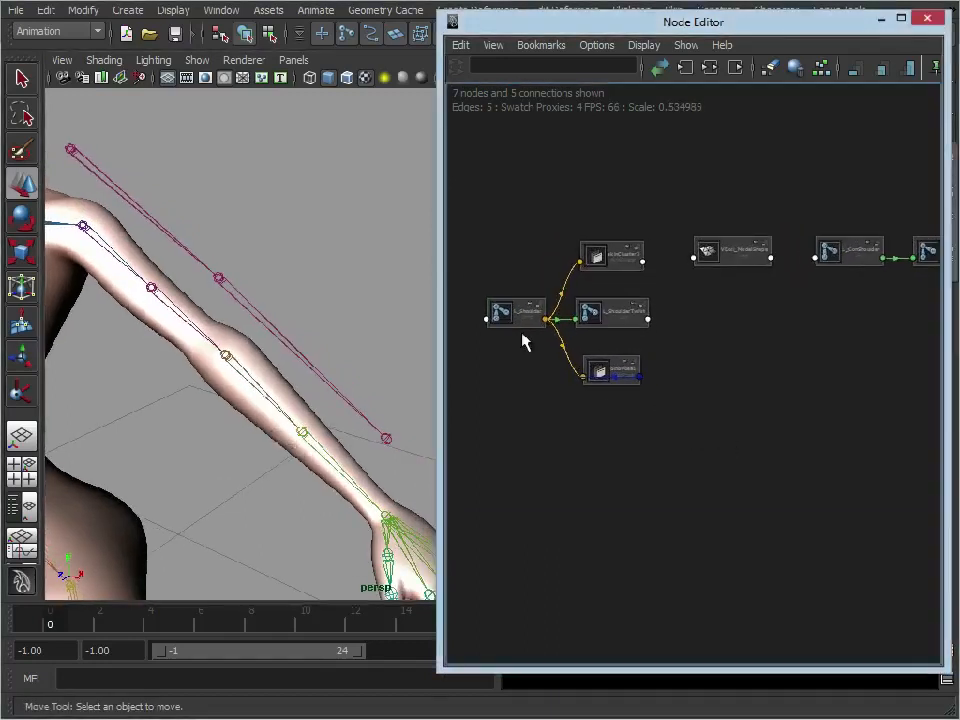
# Move L_Shoulder to the top left, enlarge the graph and reselect L_Shoulder.
pyautogui.click(515, 312)
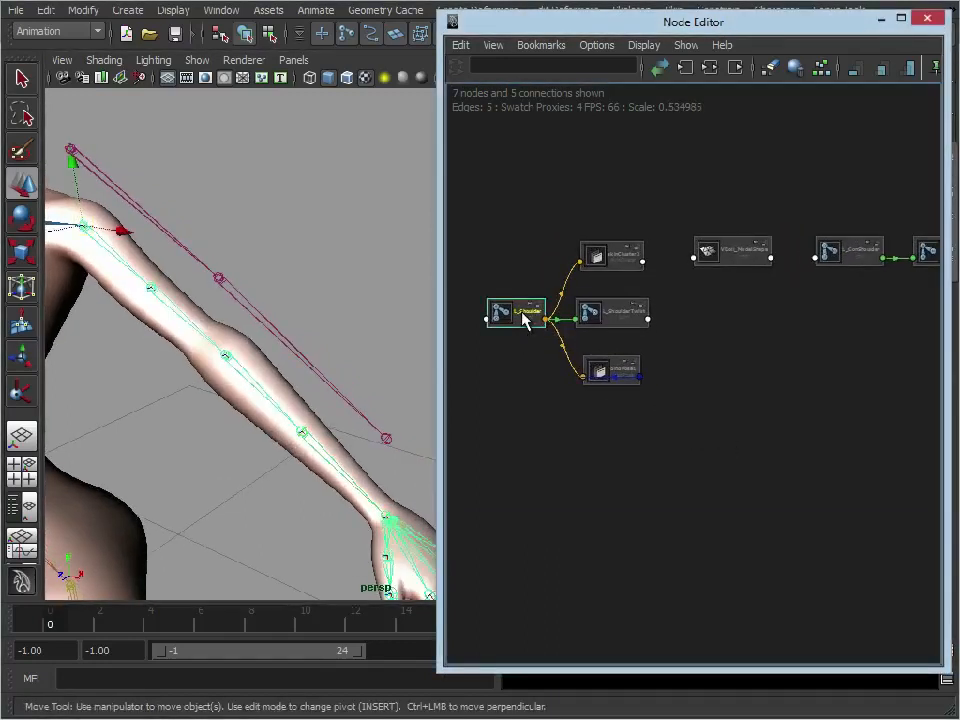
pyautogui.moveTo(515, 312); pyautogui.dragTo(518, 148)
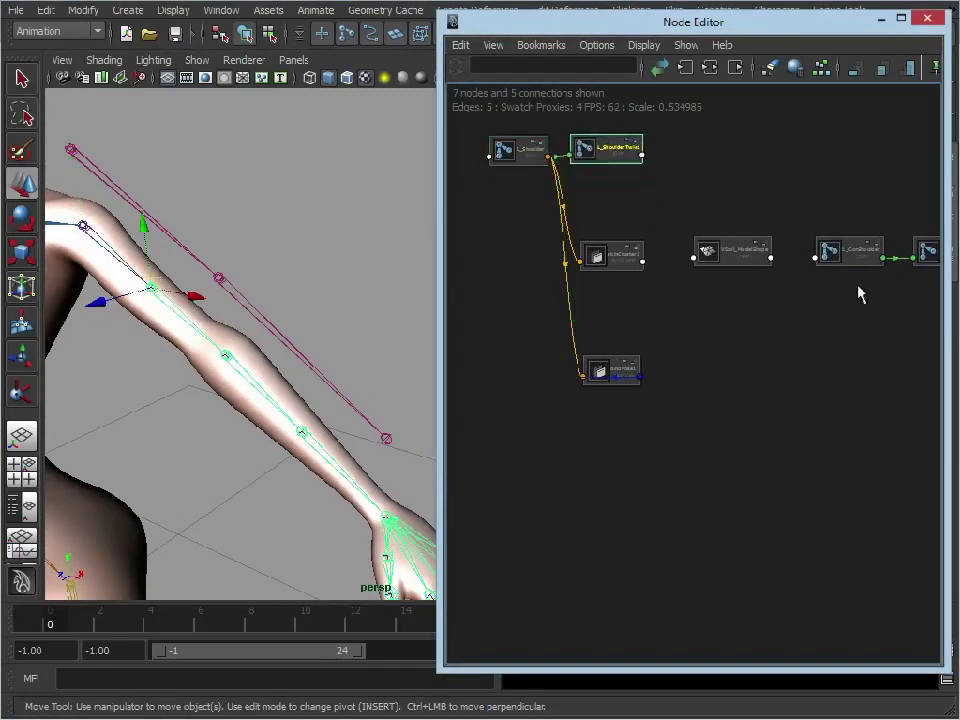
pyautogui.click(853, 249)
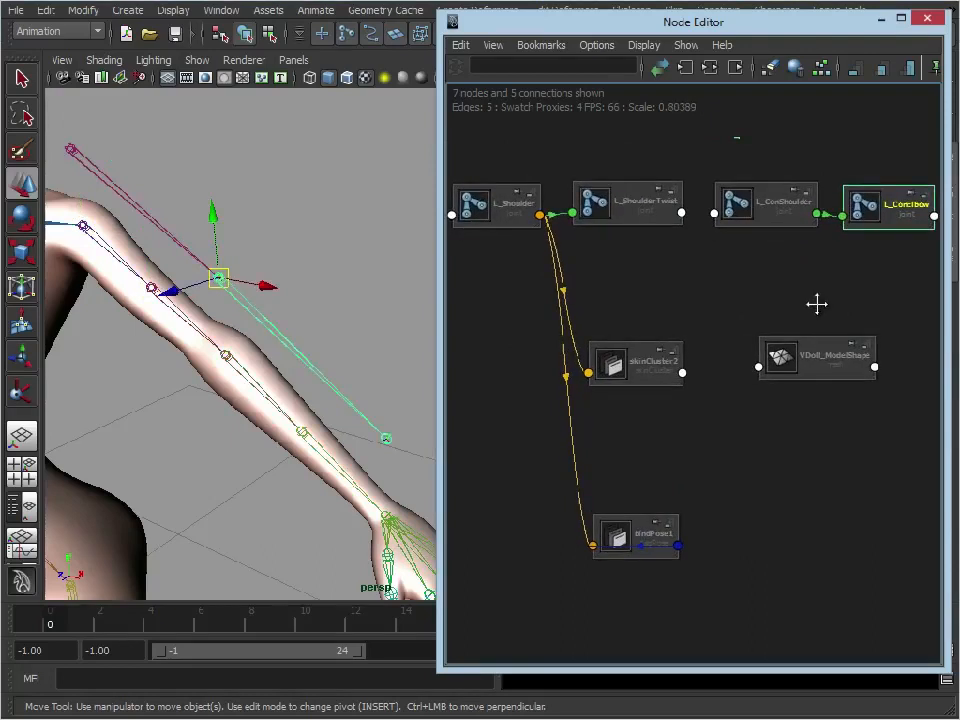
pyautogui.moveTo(693, 21); pyautogui.dragTo(677, 21)
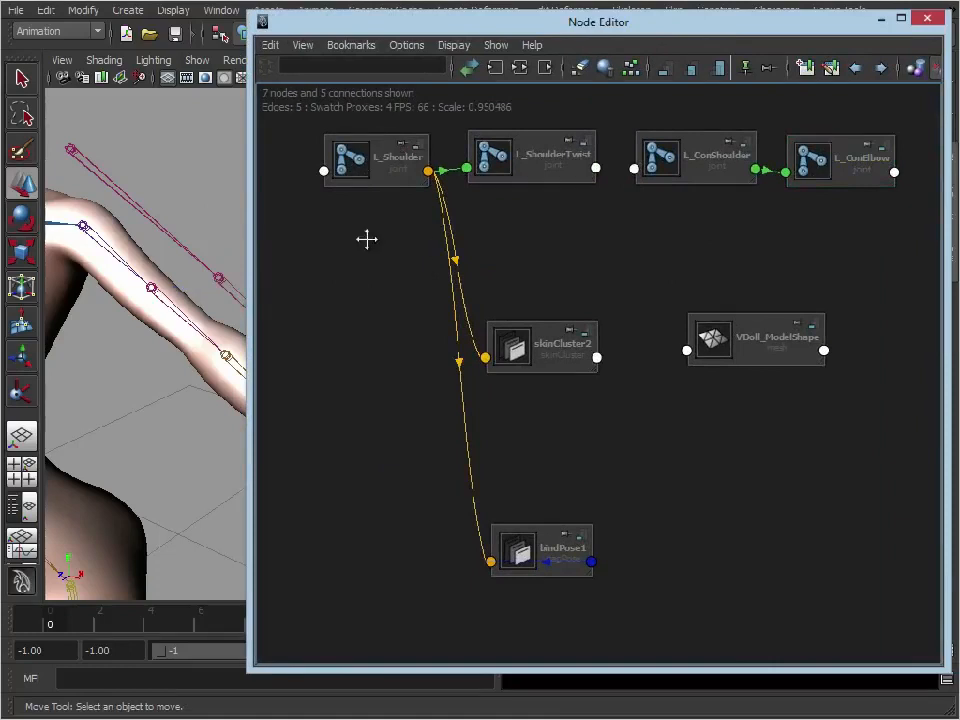
pyautogui.click(375, 160)
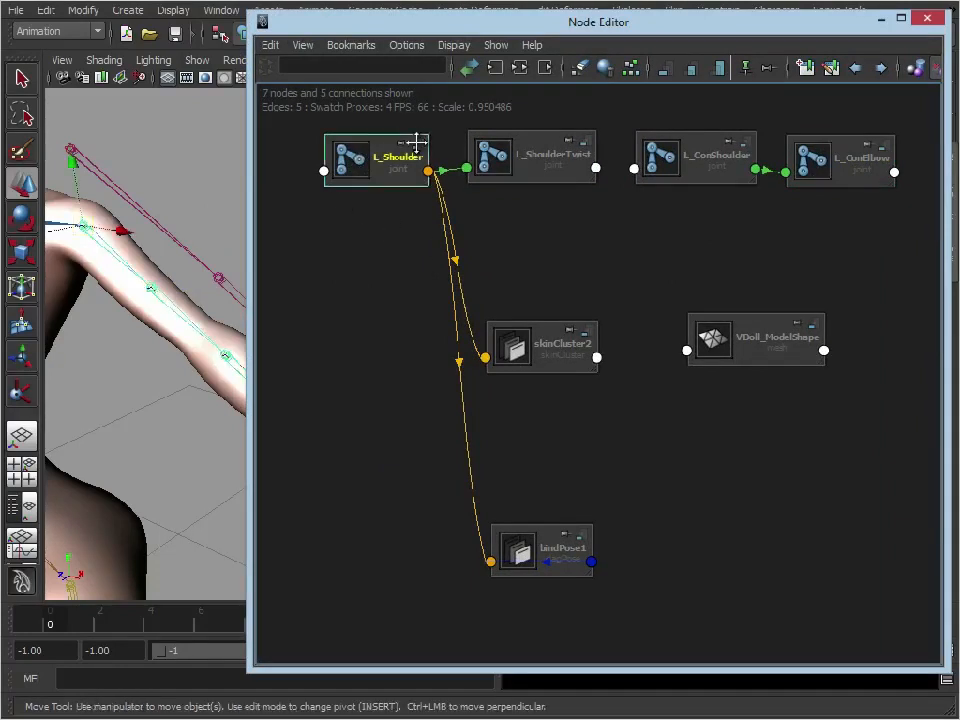
# Expand L_Shoulder's attributes and swap it with L_ConShoulder in the top row.
pyautogui.click(422, 143)
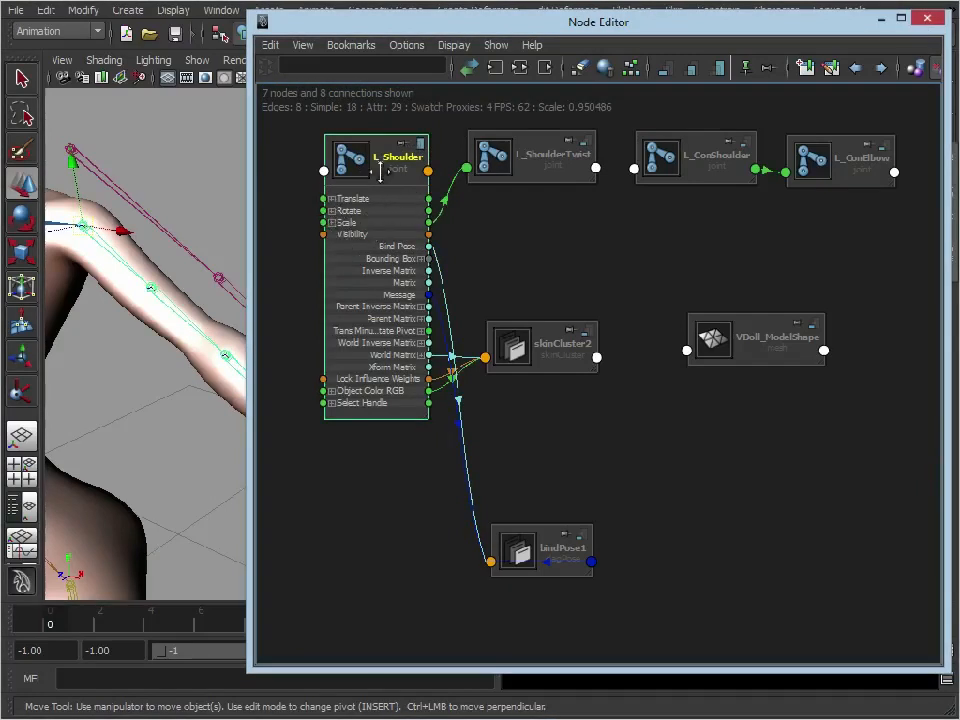
pyautogui.moveTo(396, 160)
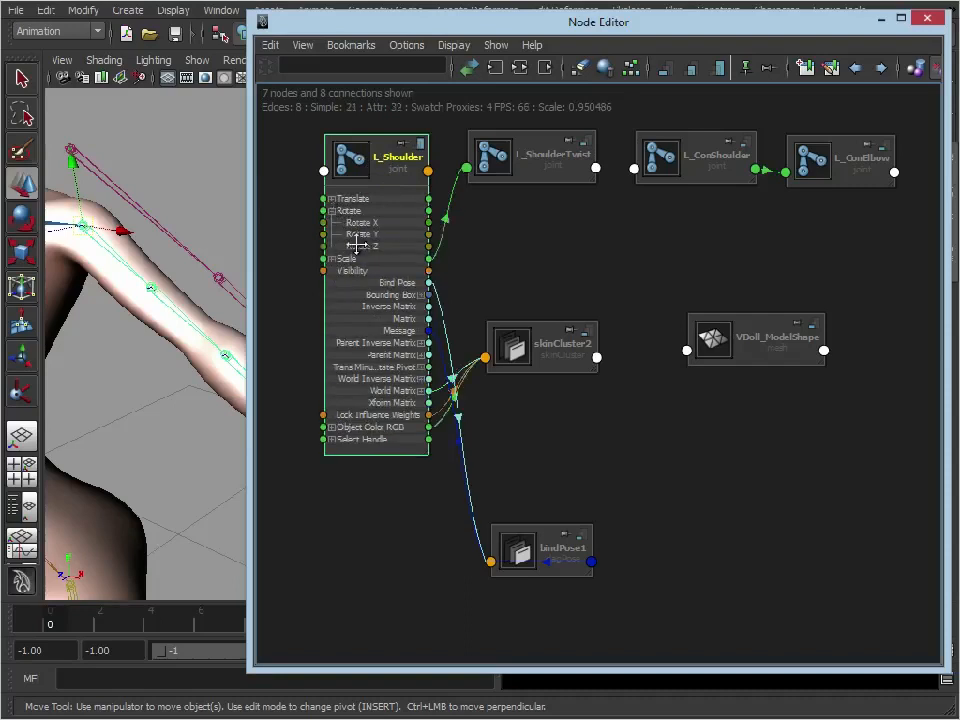
pyautogui.moveTo(552, 236)
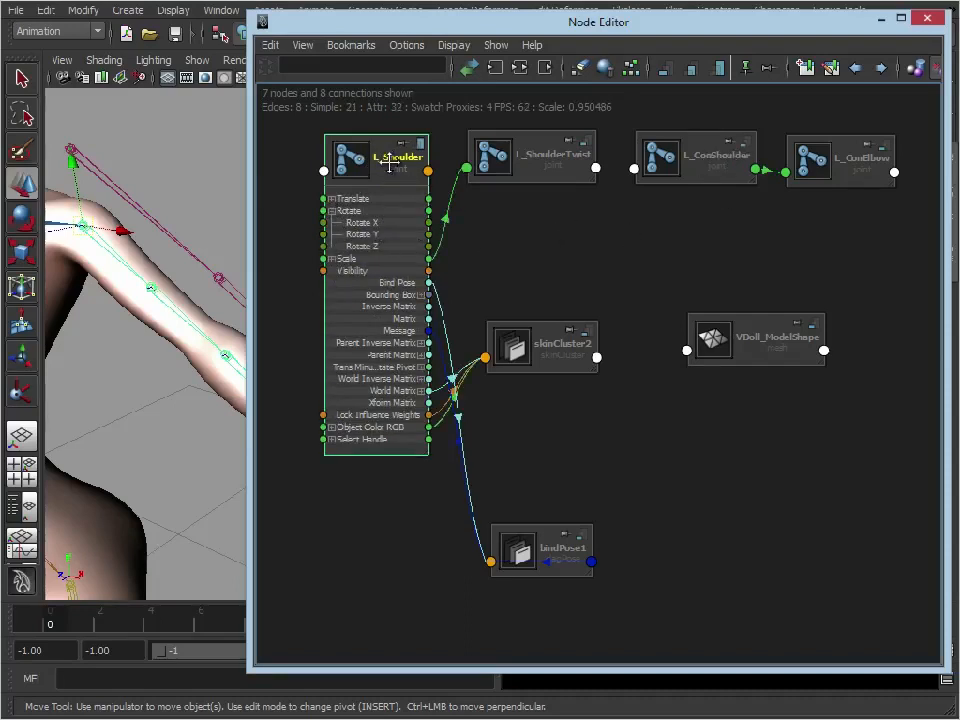
pyautogui.moveTo(548, 158)
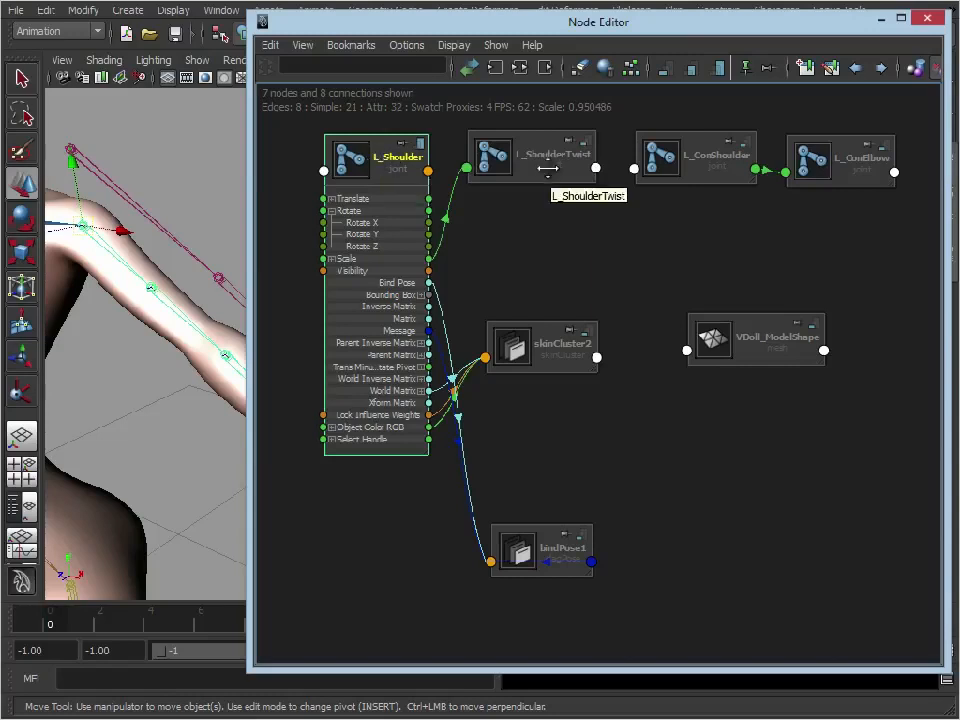
pyautogui.moveTo(375, 155); pyautogui.dragTo(695, 235)
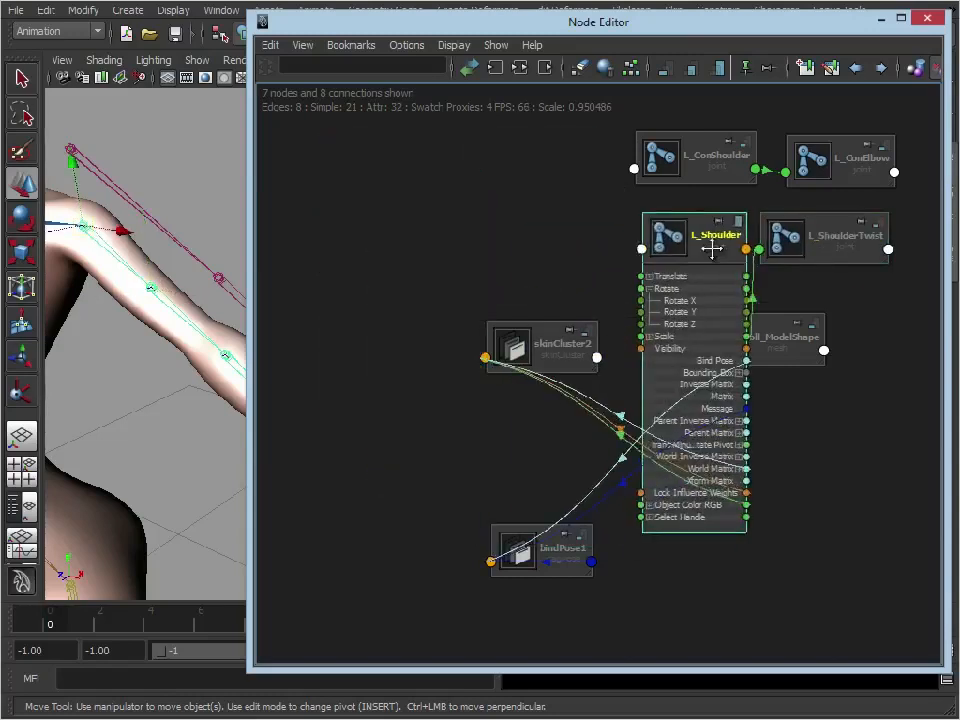
pyautogui.moveTo(693, 158); pyautogui.dragTo(343, 165)
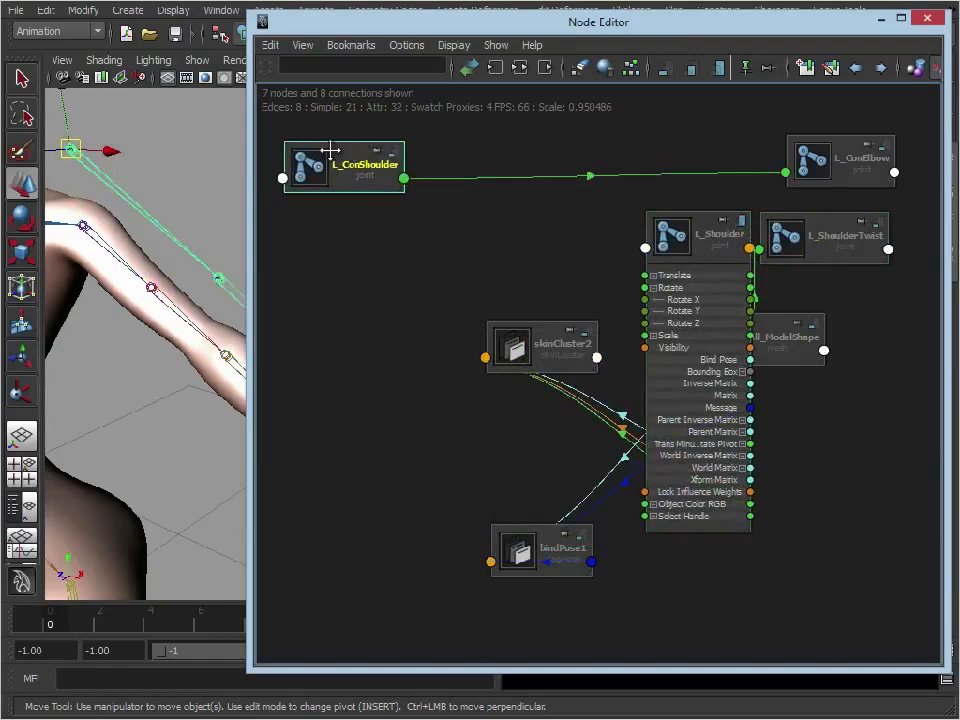
pyautogui.moveTo(317, 170)
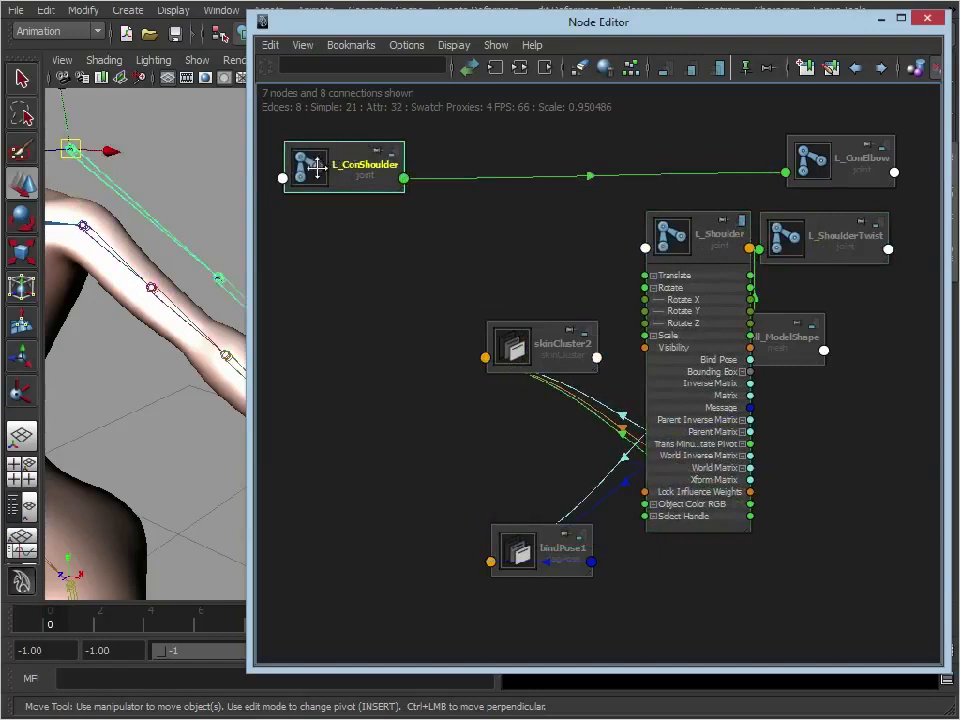
pyautogui.moveTo(329, 178)
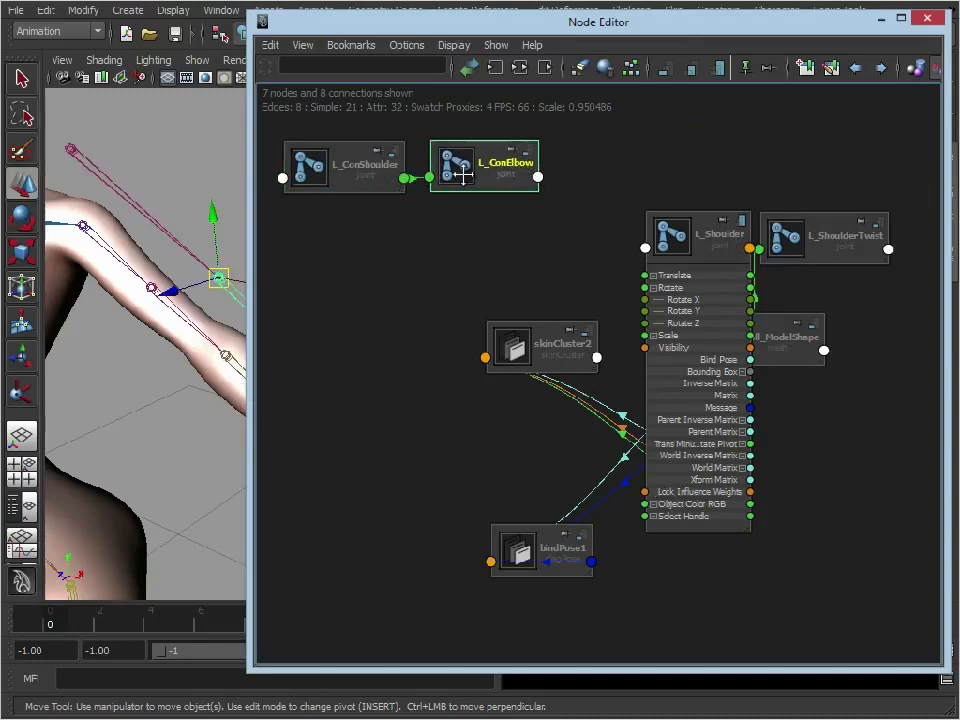
# Split L_ConShoulder's Rotate into X, Y, Z and expand L_ShoulderTwist's attributes.
pyautogui.click(344, 165)
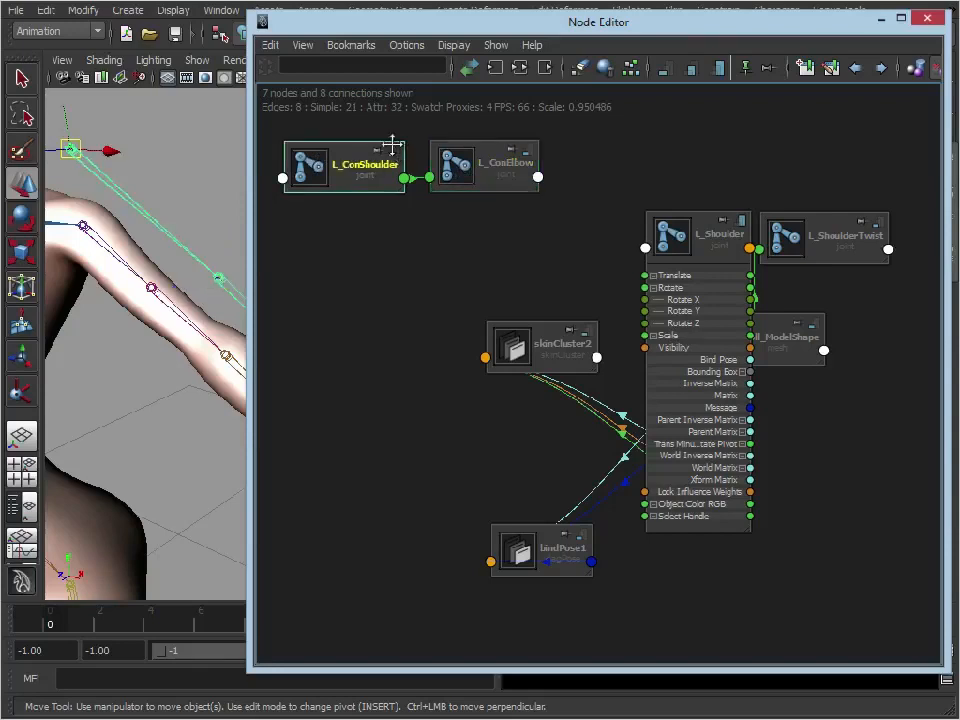
pyautogui.click(390, 165)
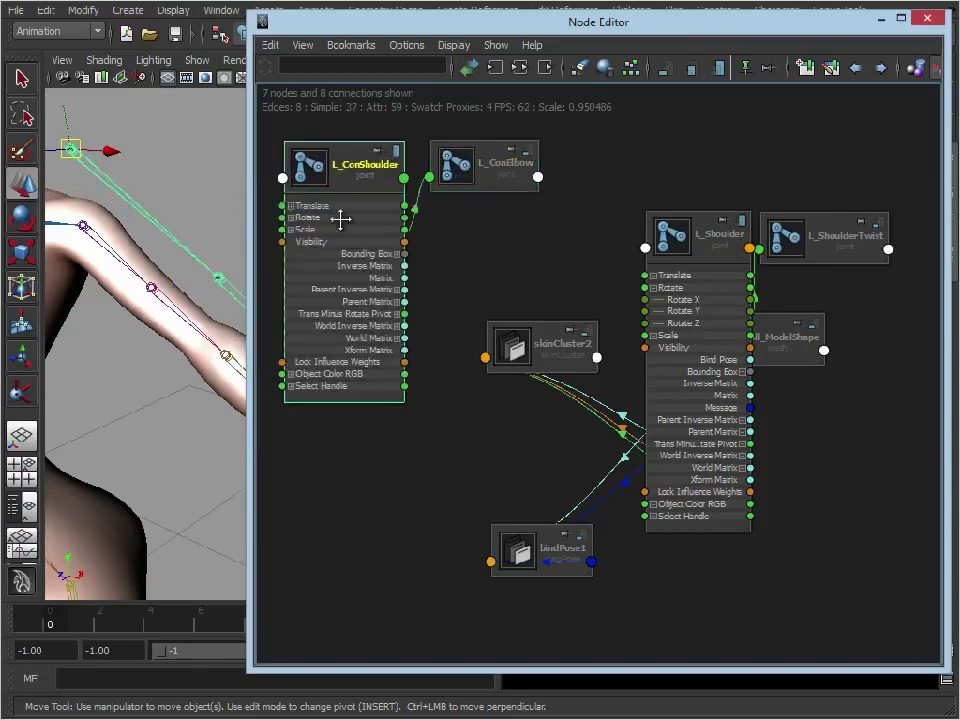
pyautogui.click(290, 217)
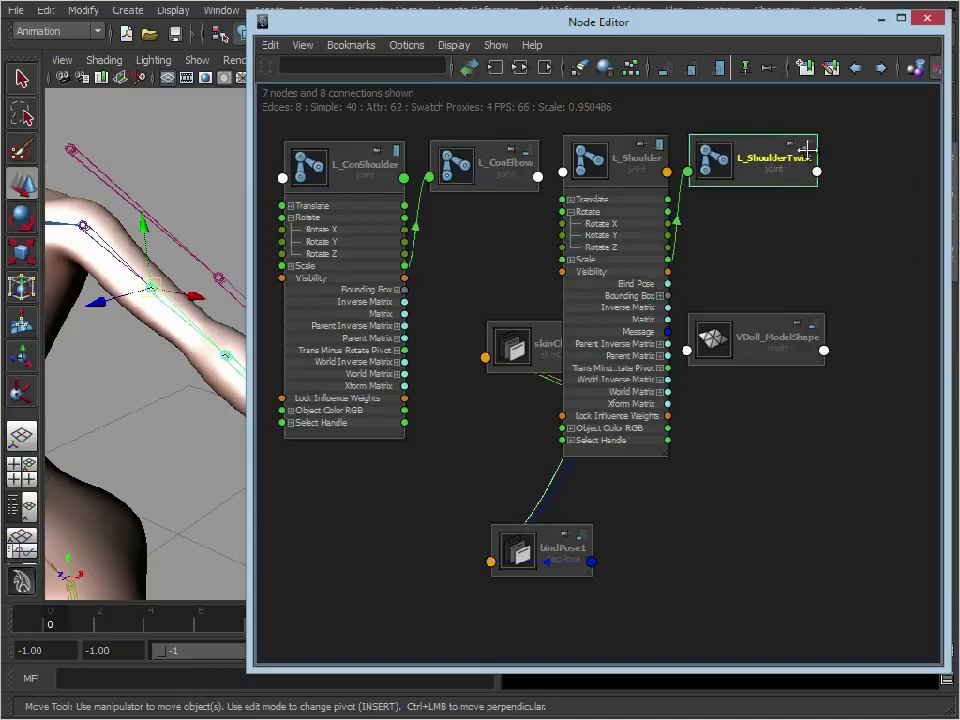
pyautogui.click(793, 152)
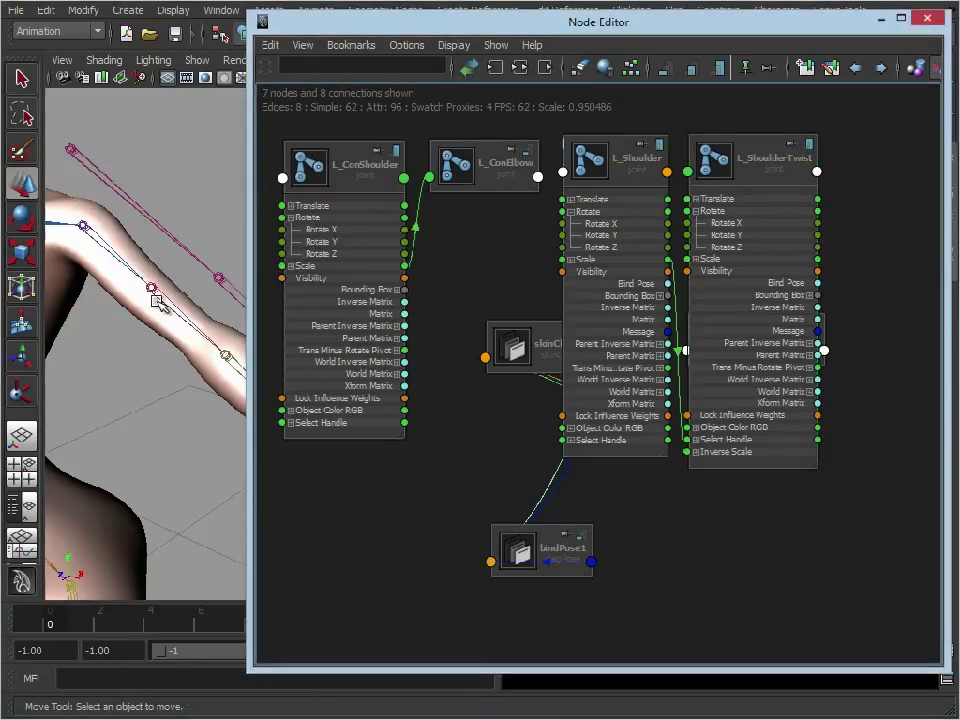
pyautogui.moveTo(50, 247)
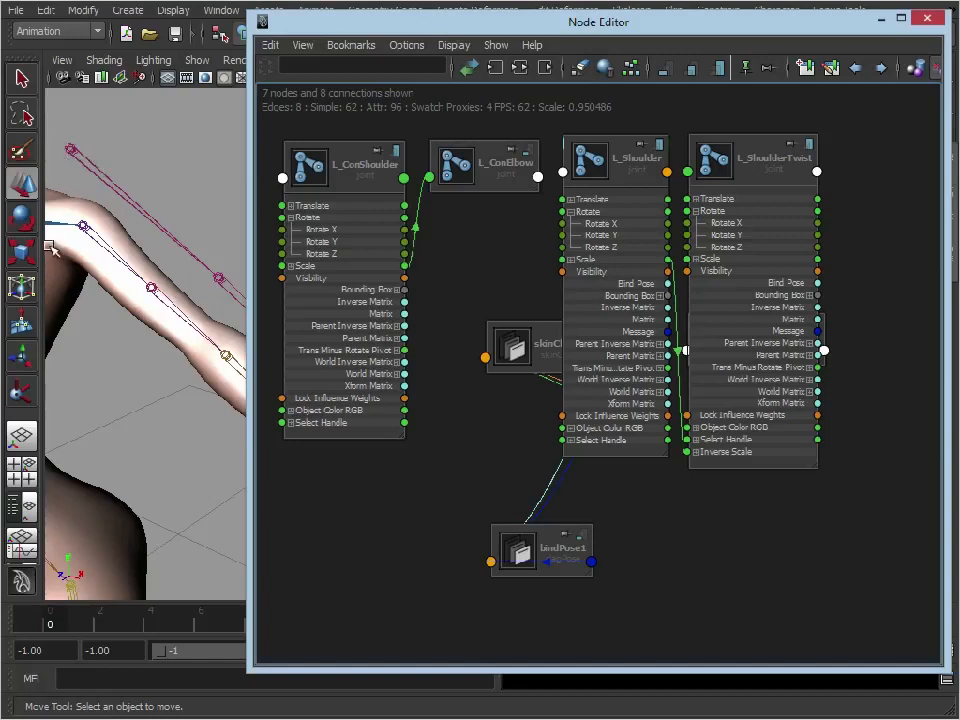
pyautogui.moveTo(143, 320)
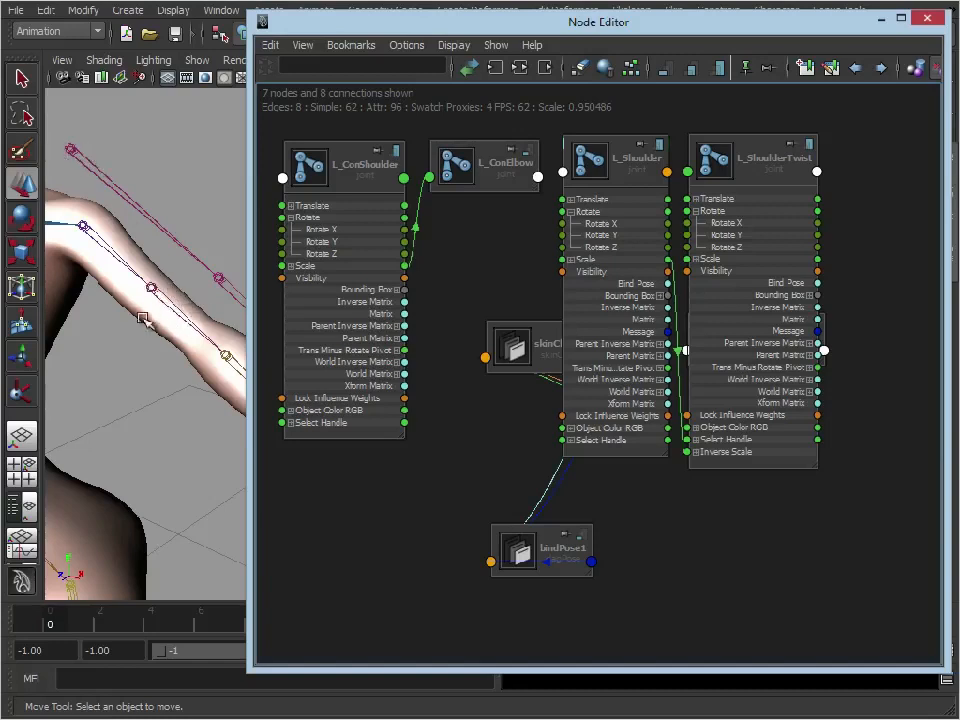
pyautogui.moveTo(400, 243)
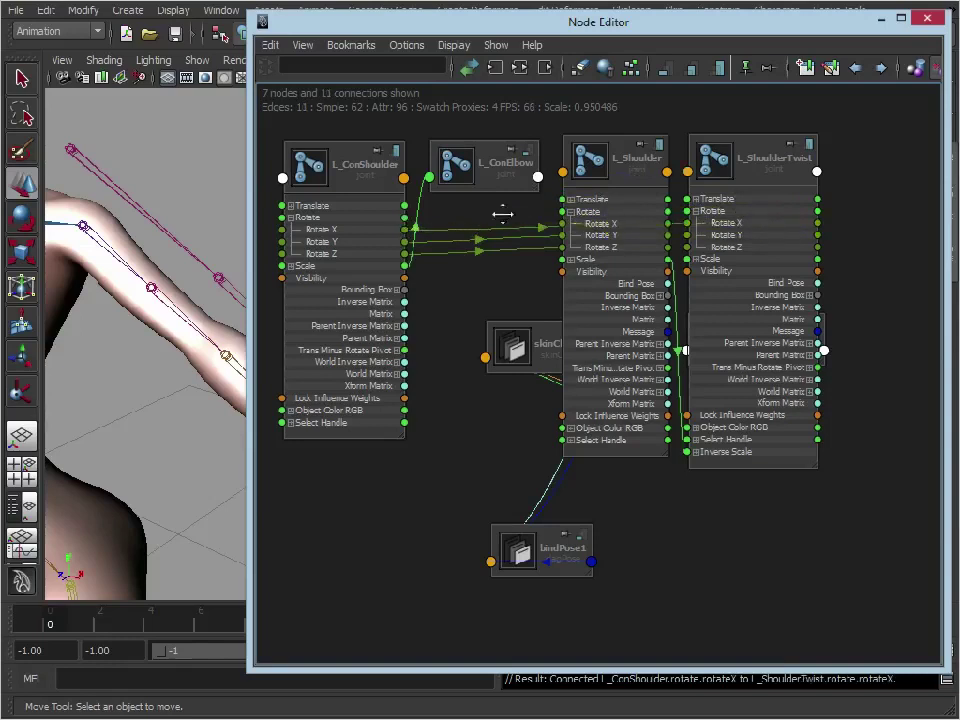
pyautogui.moveTo(128, 188)
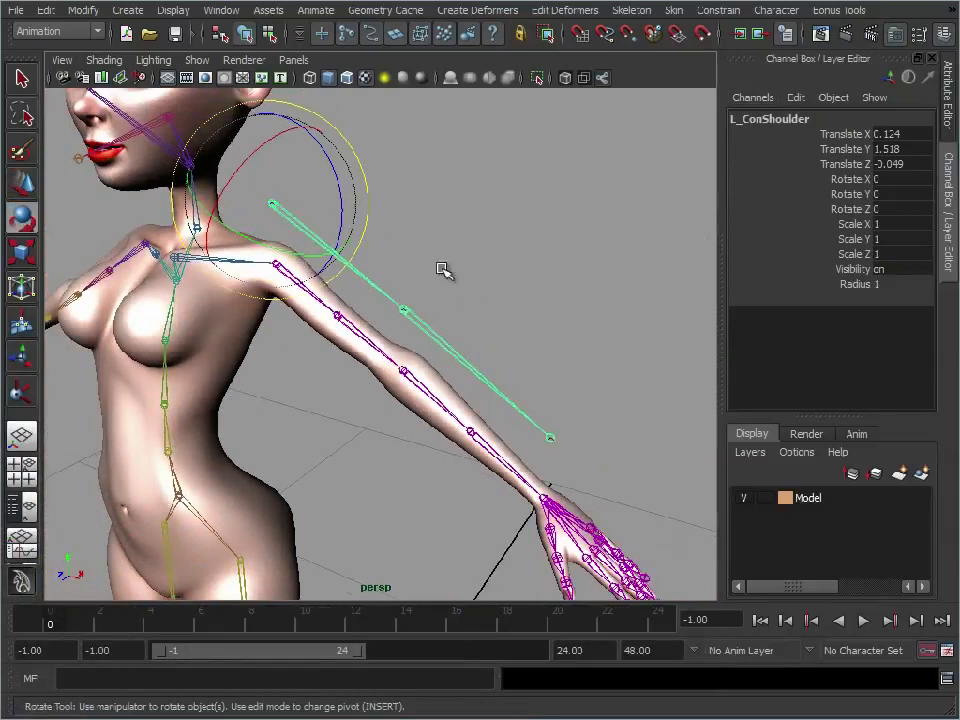
pyautogui.moveTo(448, 462)
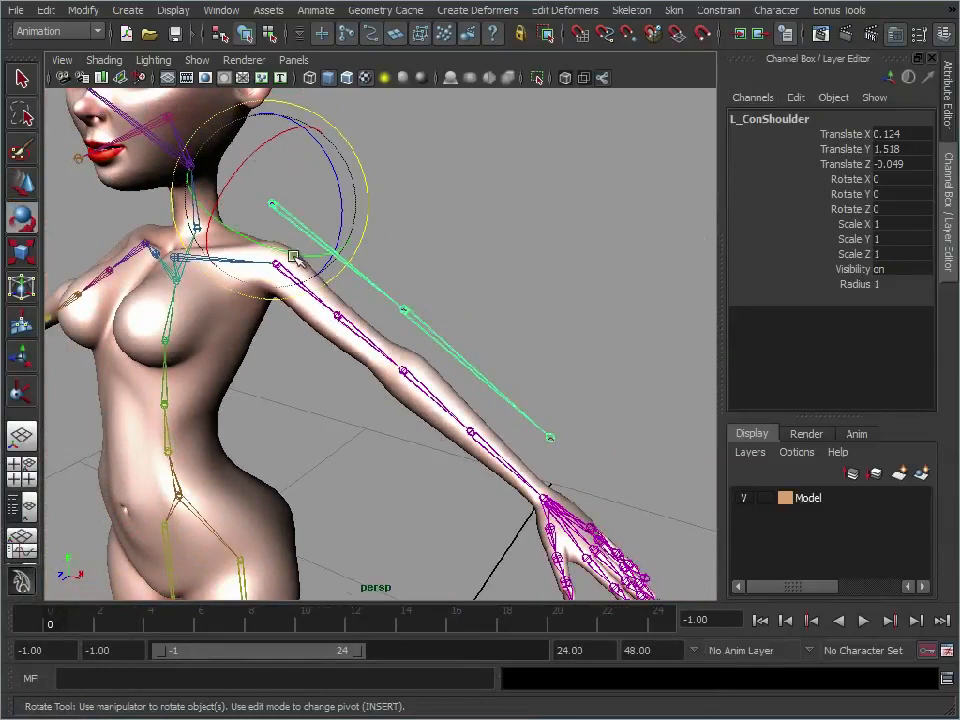
# Rotate L_ConShoulder twice to confirm the skinned arm swings with it.
pyautogui.moveTo(295, 255); pyautogui.dragTo(300, 240)
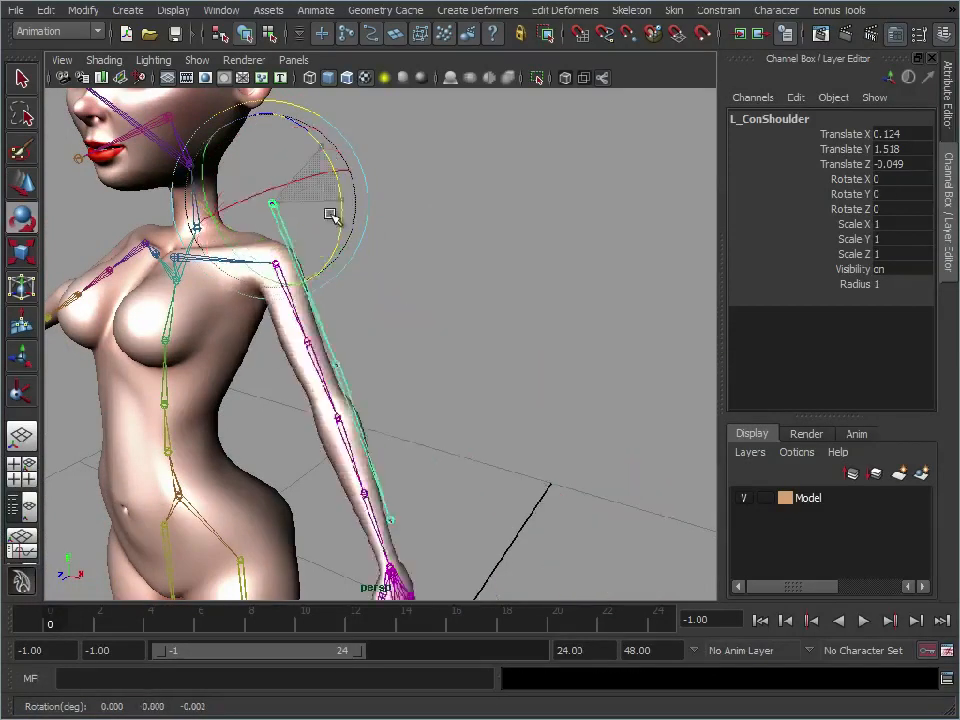
pyautogui.moveTo(330, 215); pyautogui.dragTo(255, 155)
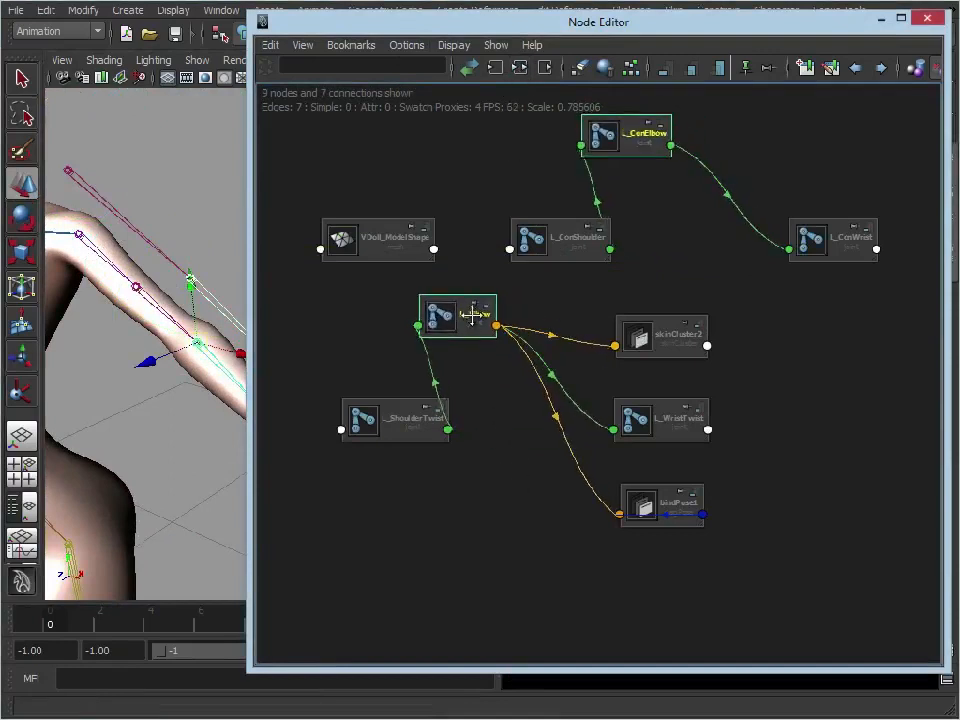
# Place L_Elbow beside L_ConElbow and connect L_ConElbow's Rotate into L_Elbow's Rotate.
pyautogui.moveTo(600, 135); pyautogui.dragTo(345, 148)
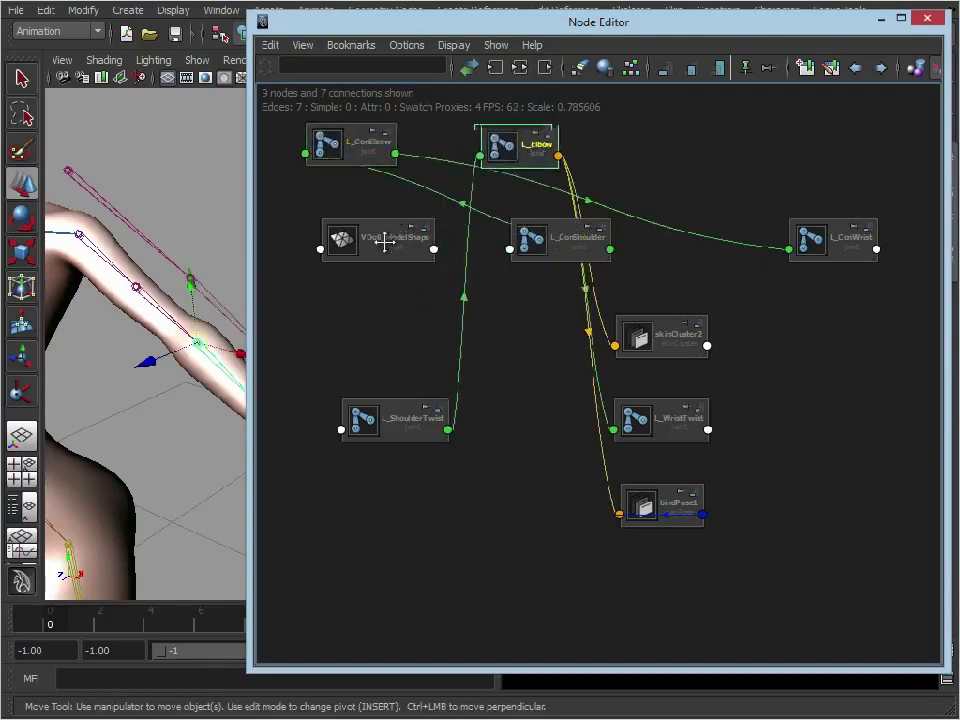
pyautogui.scroll(-3)
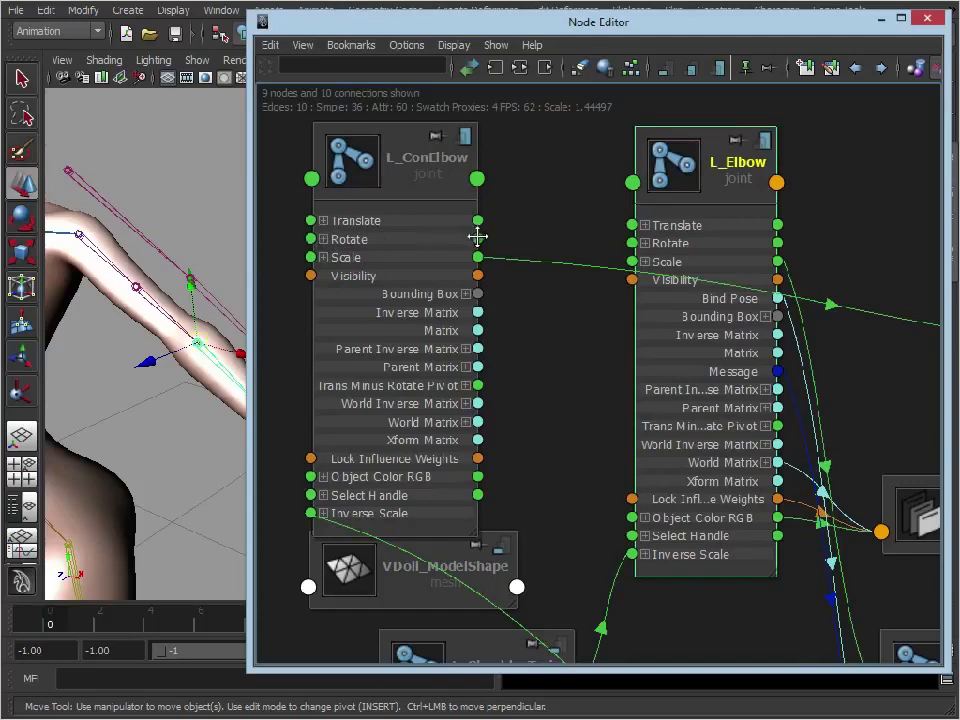
pyautogui.moveTo(478, 238); pyautogui.dragTo(632, 225)
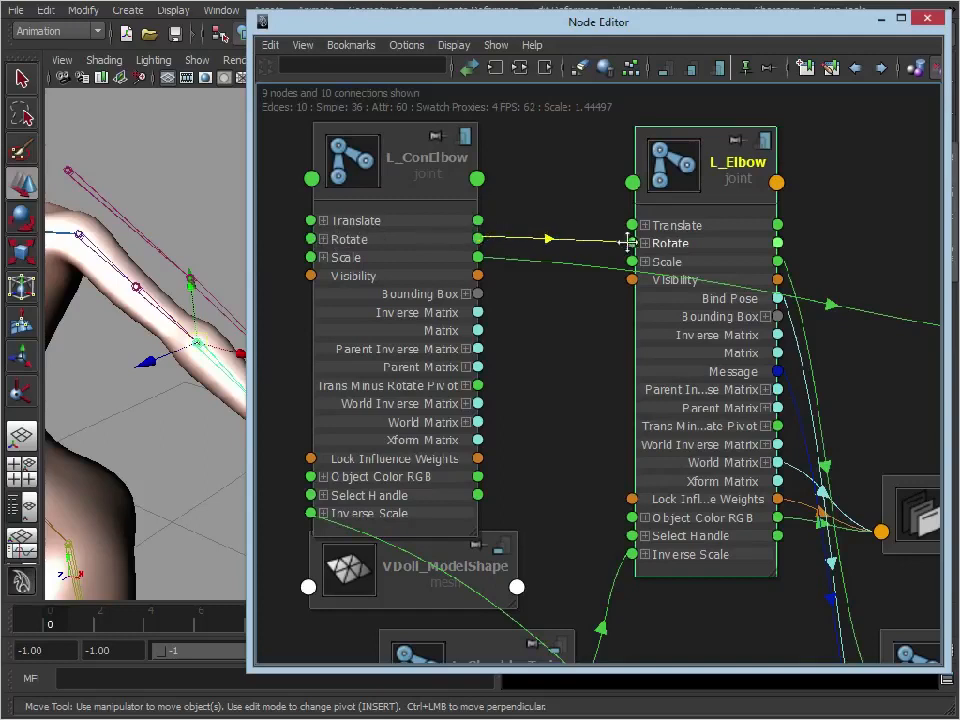
pyautogui.click(640, 243)
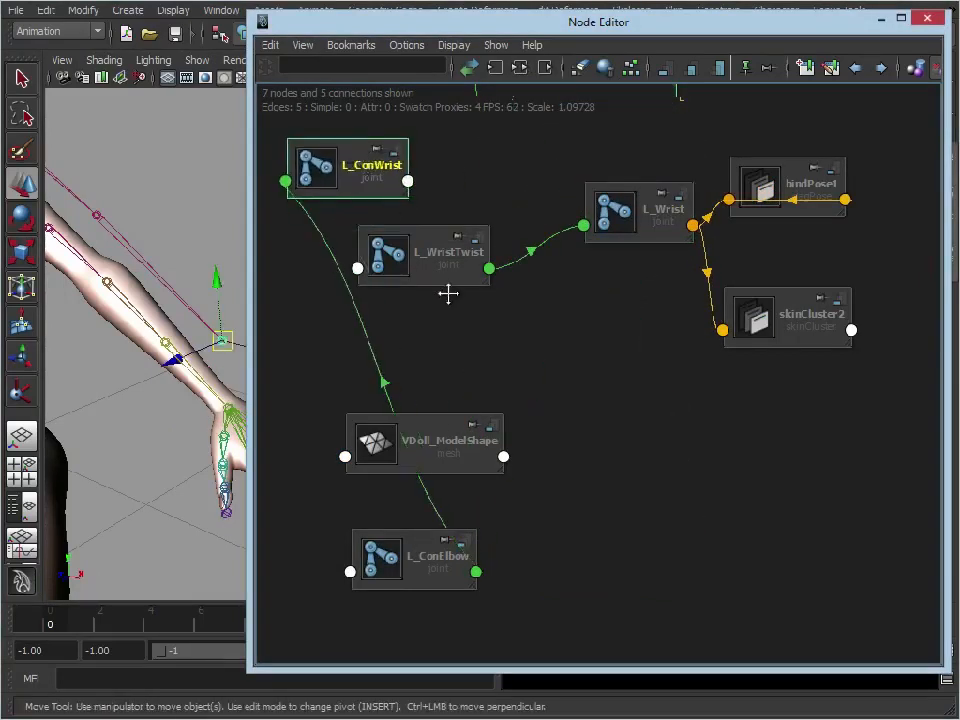
# Rearrange the wrist nodes, expand L_ConWrist's rotate channels and place L_WristTwist beside L_Wrist.
pyautogui.moveTo(423, 253); pyautogui.dragTo(620, 328)
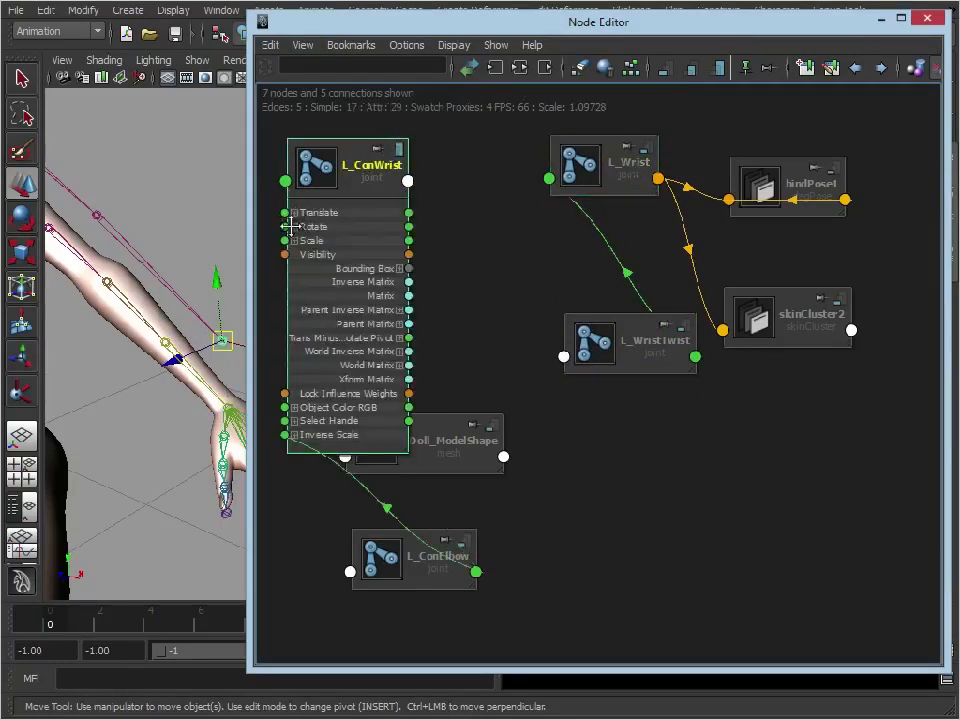
pyautogui.click(296, 226)
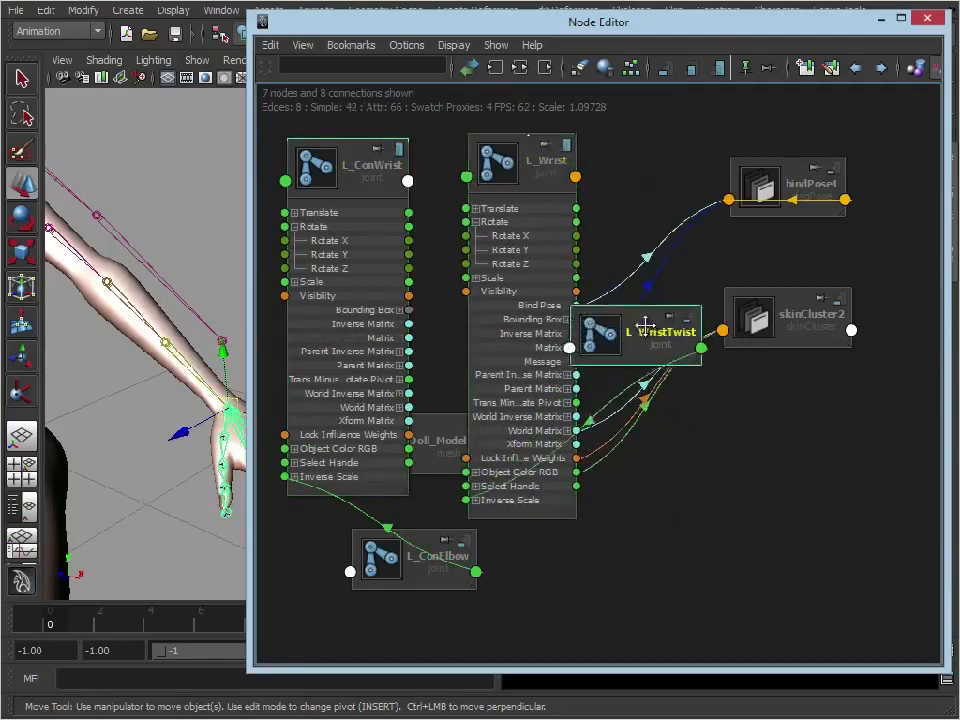
pyautogui.moveTo(660, 332); pyautogui.dragTo(690, 152)
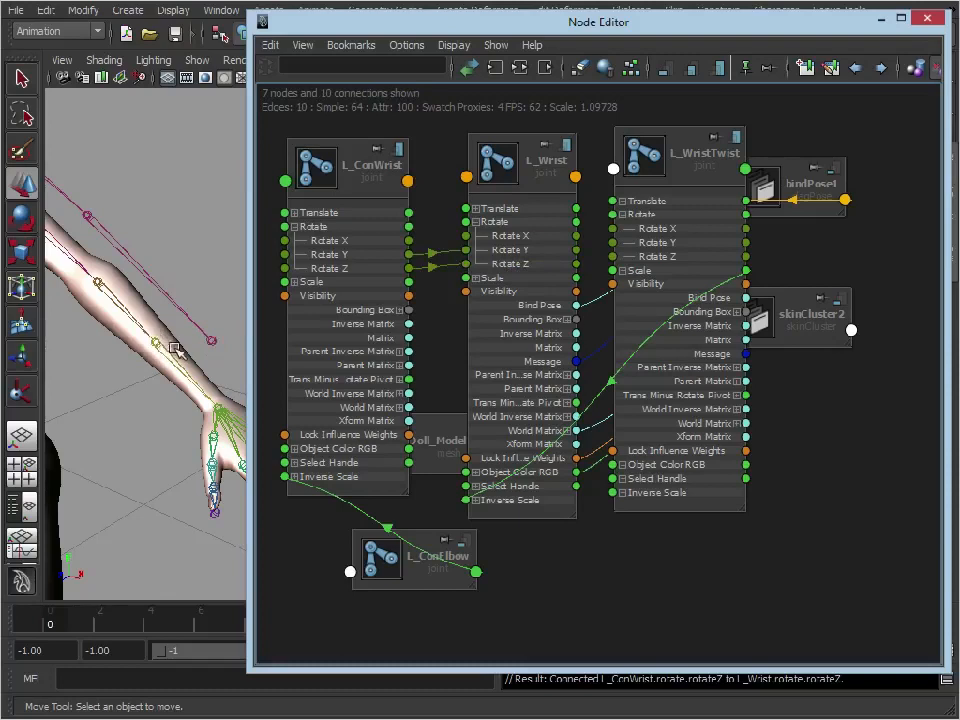
pyautogui.moveTo(183, 353)
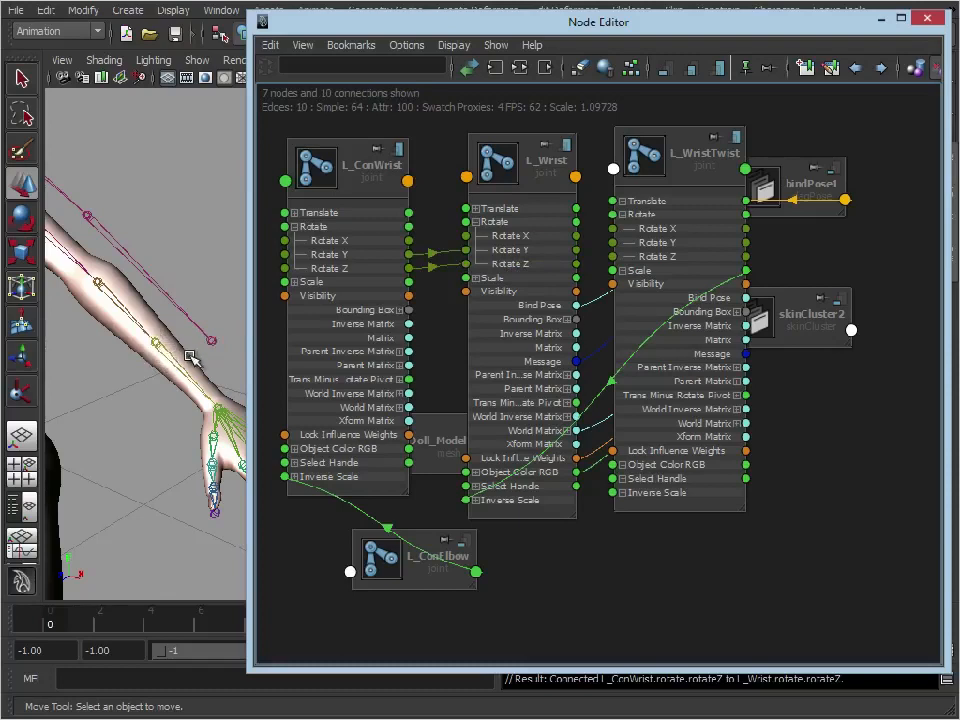
pyautogui.moveTo(410, 238)
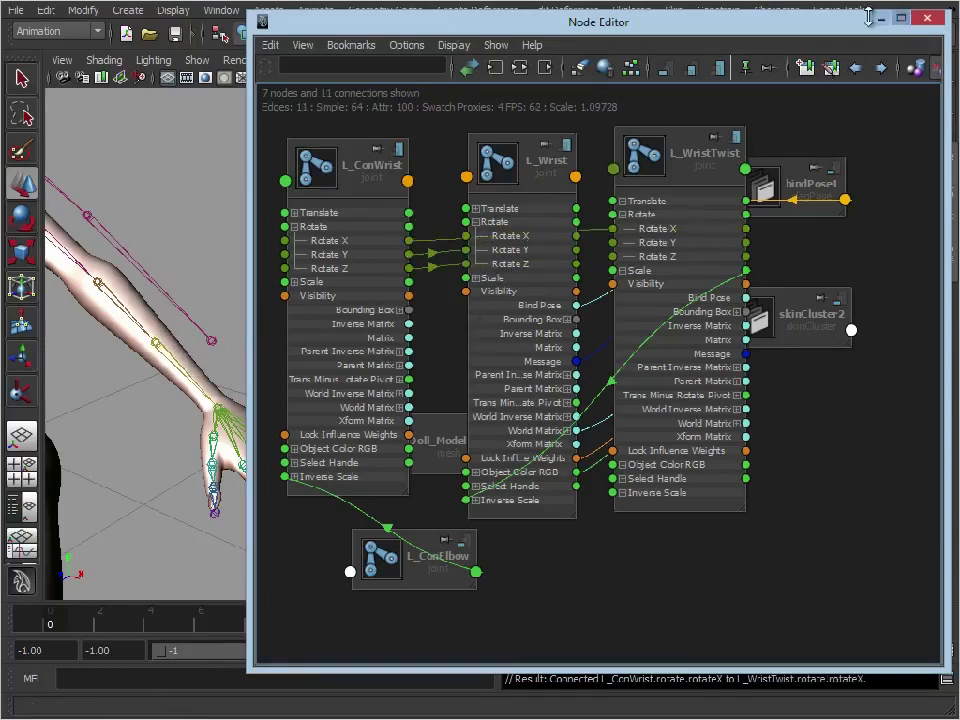
# Close the Node Editor and rotate L_ConWrist on several axes to test the skinned wrist.
pyautogui.click(927, 22)
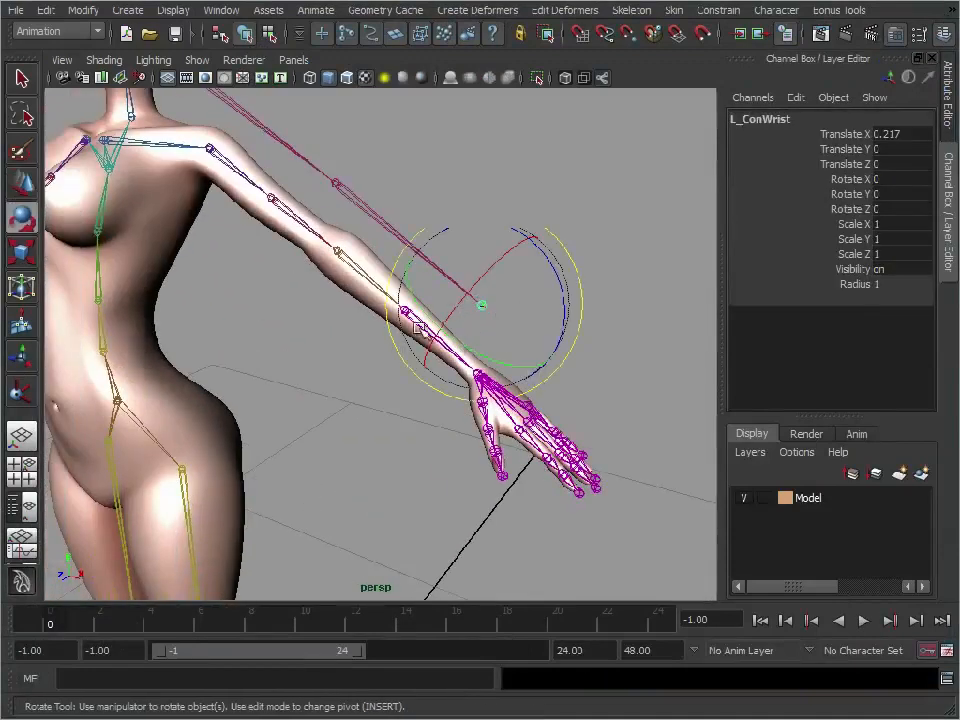
pyautogui.moveTo(480, 305); pyautogui.dragTo(562, 295)
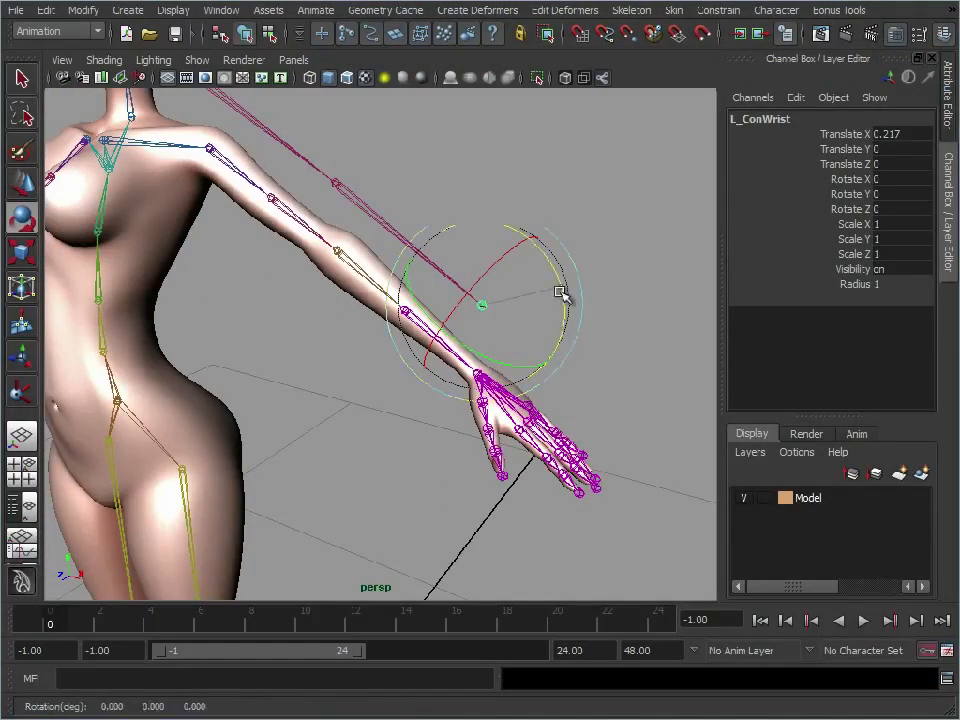
pyautogui.moveTo(562, 293); pyautogui.dragTo(520, 366)
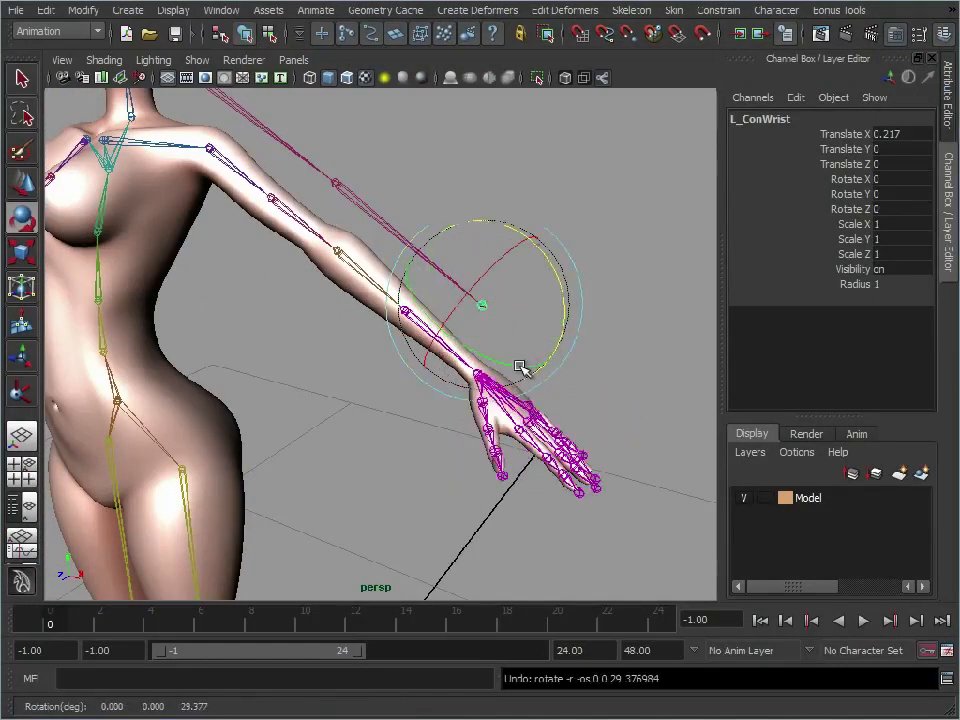
pyautogui.moveTo(520, 365); pyautogui.dragTo(485, 305)
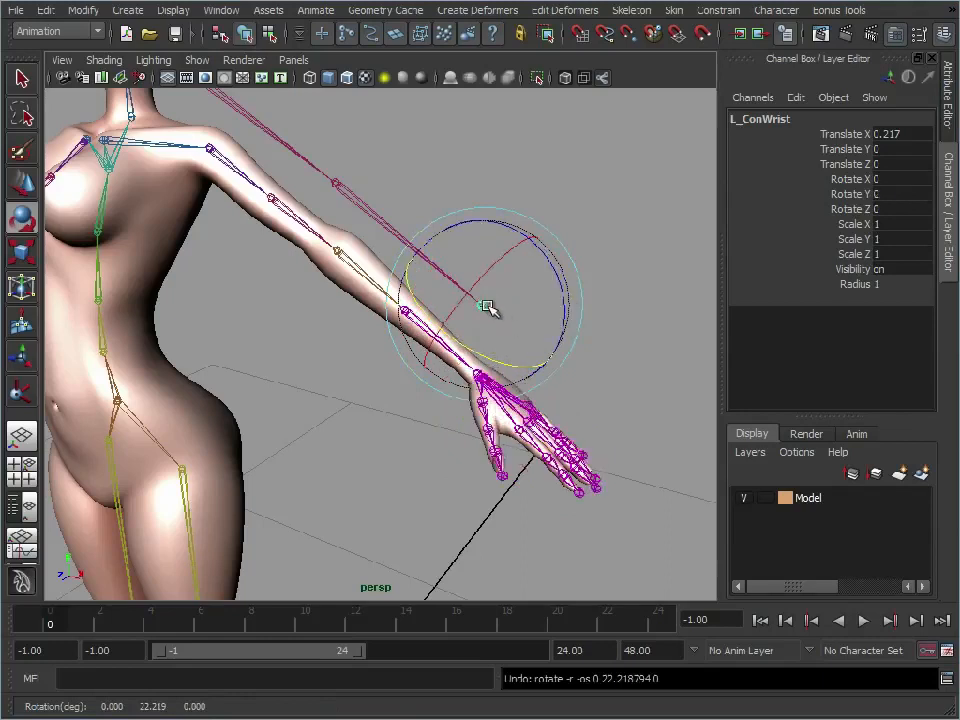
pyautogui.moveTo(490, 310); pyautogui.dragTo(488, 250)
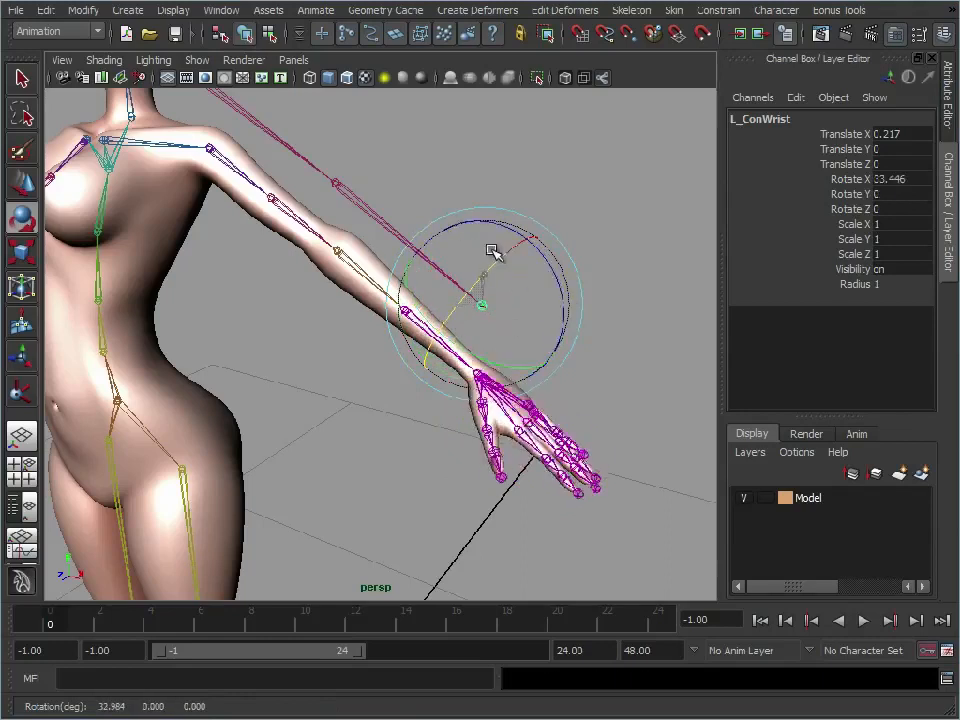
pyautogui.moveTo(490, 250); pyautogui.dragTo(415, 335)
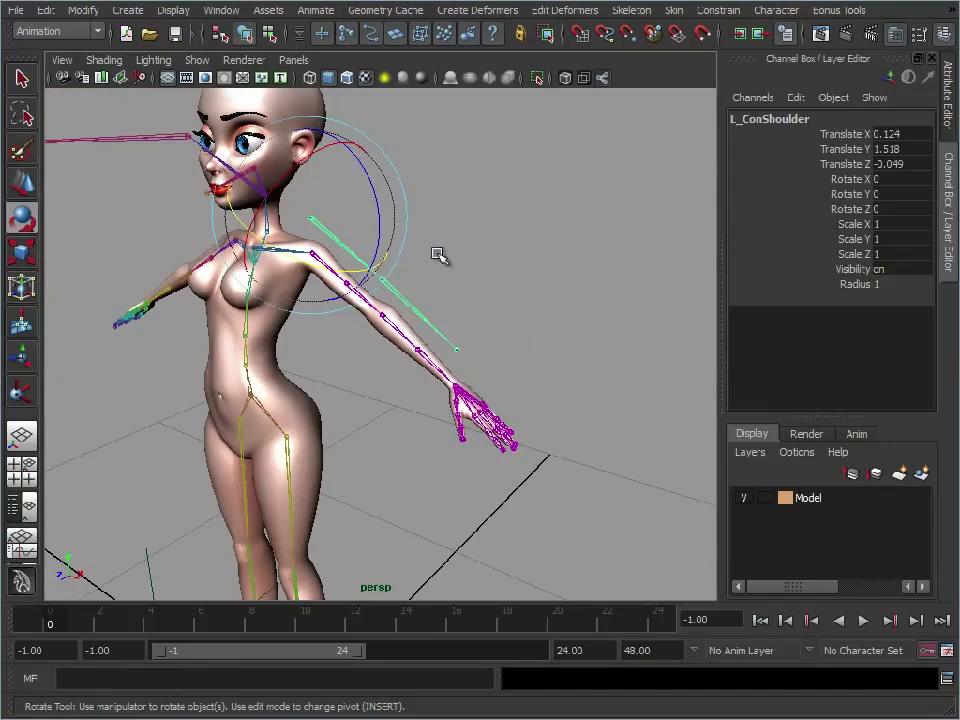
pyautogui.moveTo(443, 254)
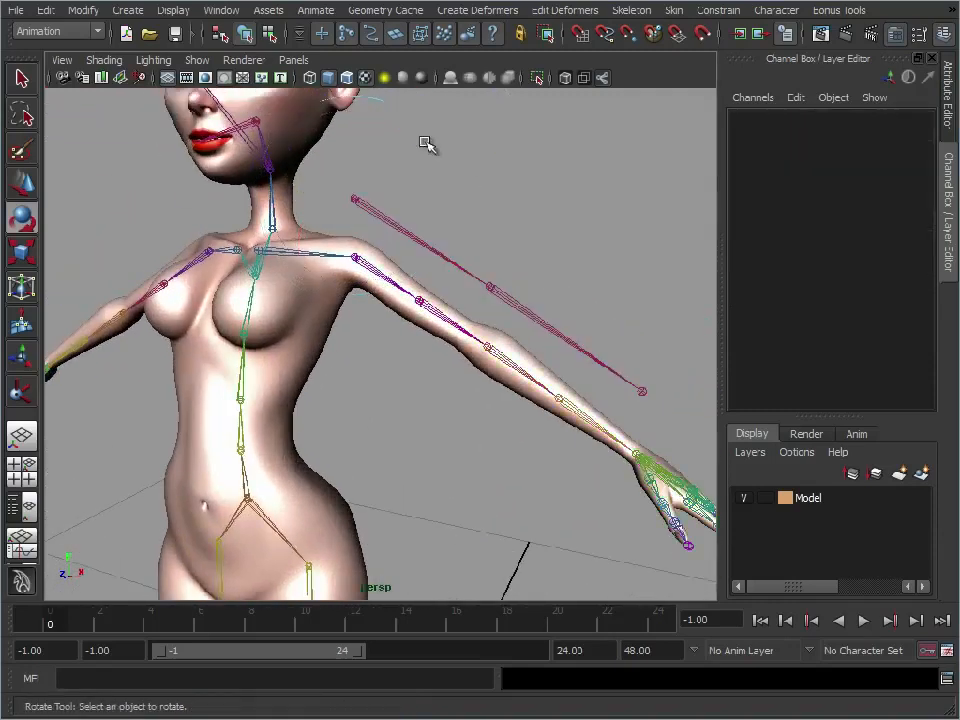
# Select the L_ConShoulder and bound L_Shoulder joints and add a point constraint without offset.
pyautogui.click(353, 198)
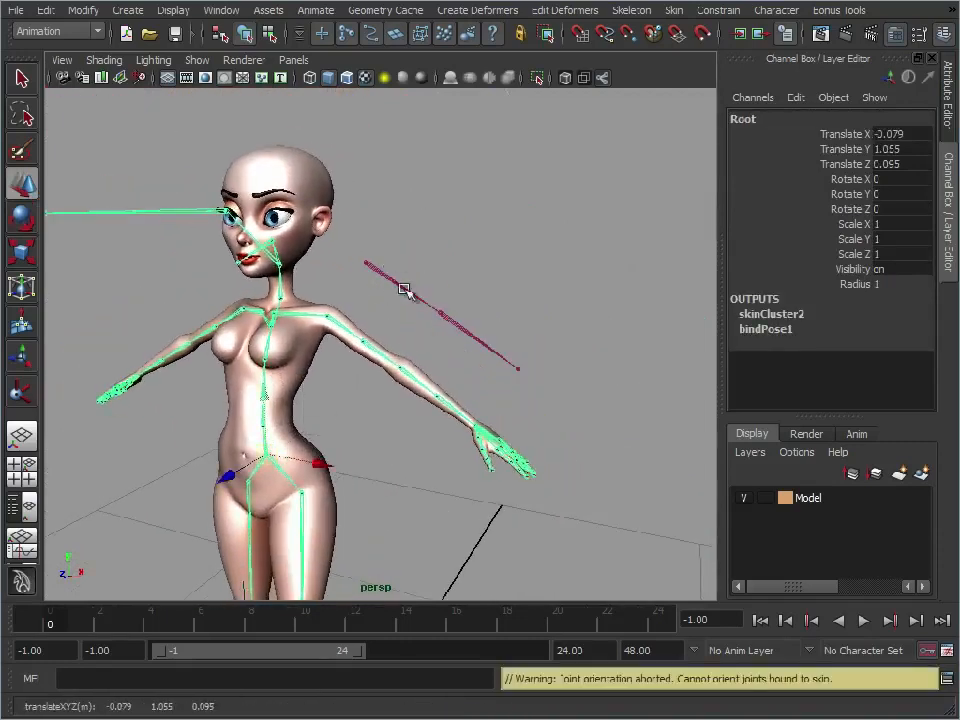
pyautogui.moveTo(387, 270)
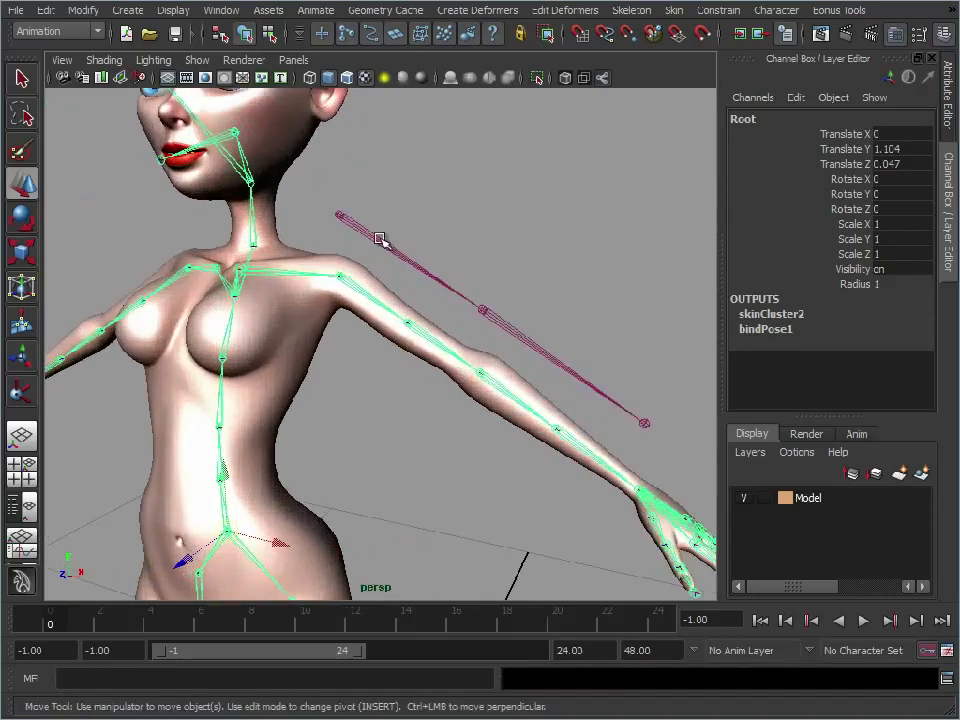
pyautogui.click(338, 215)
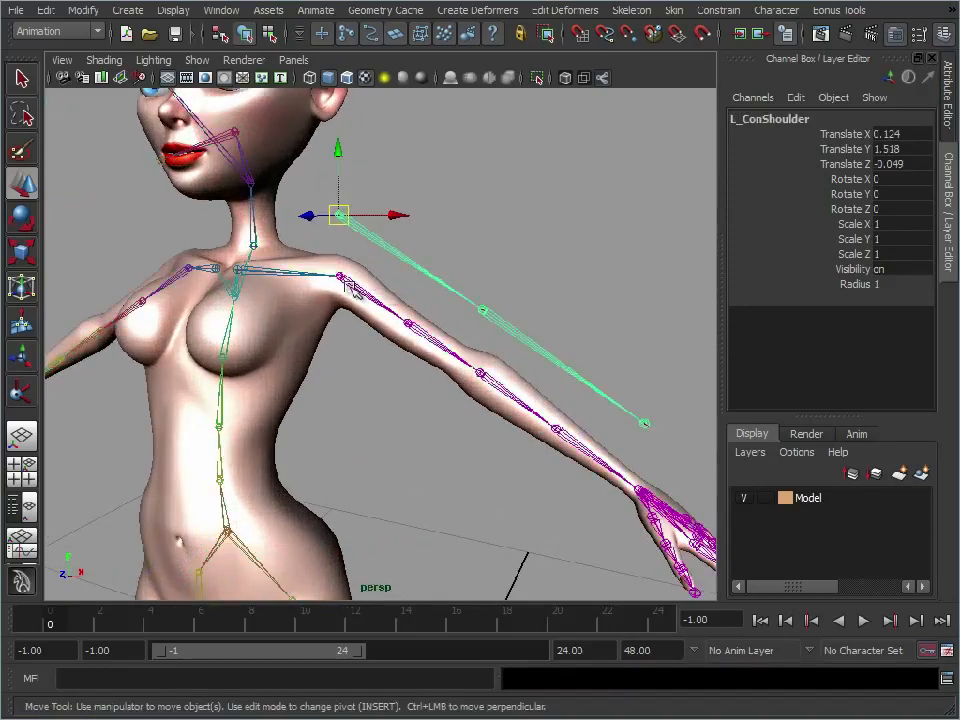
pyautogui.click(343, 291)
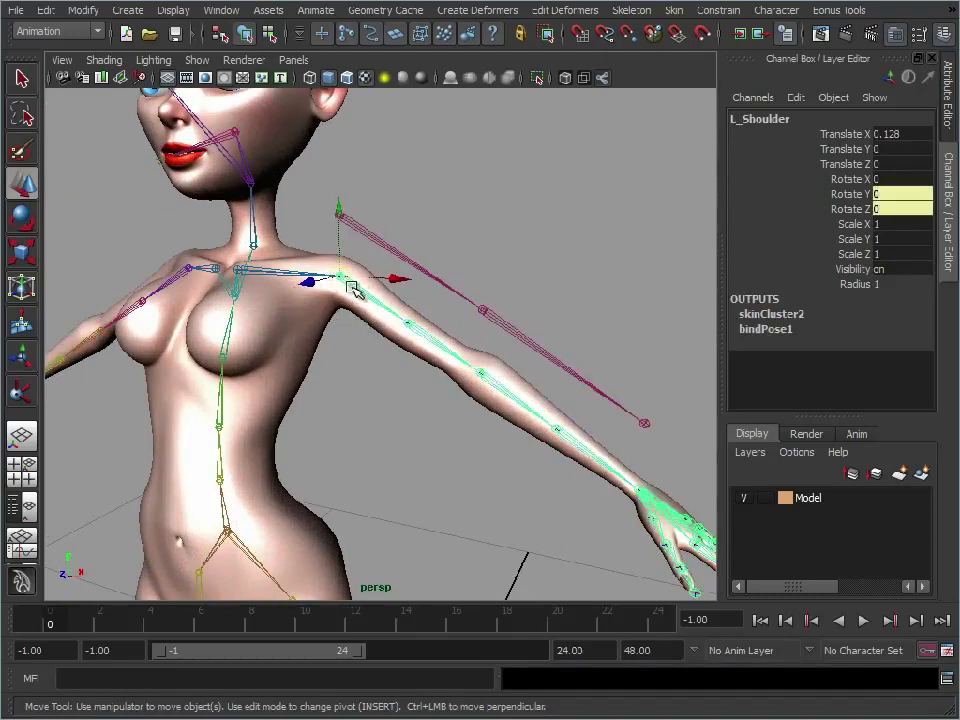
pyautogui.moveTo(357, 225)
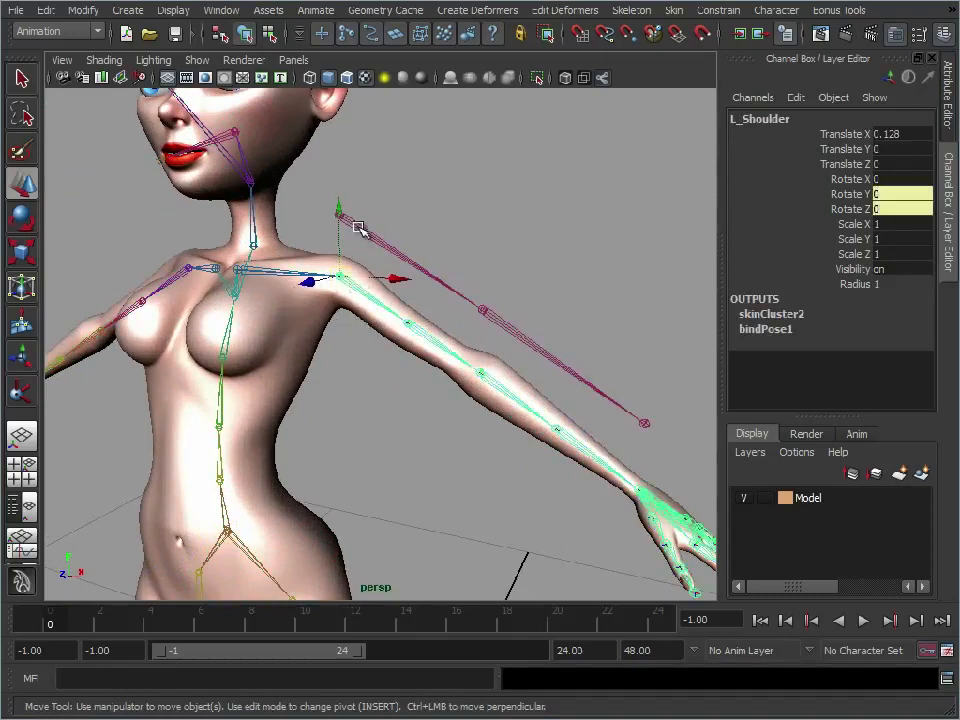
pyautogui.click(718, 9)
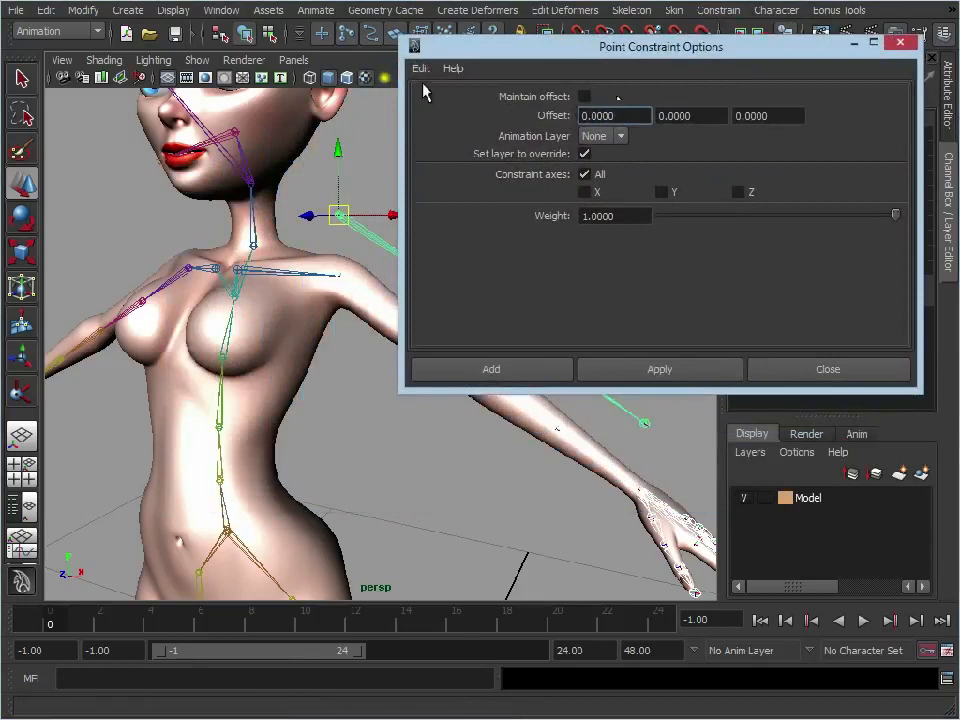
pyautogui.moveTo(628, 145)
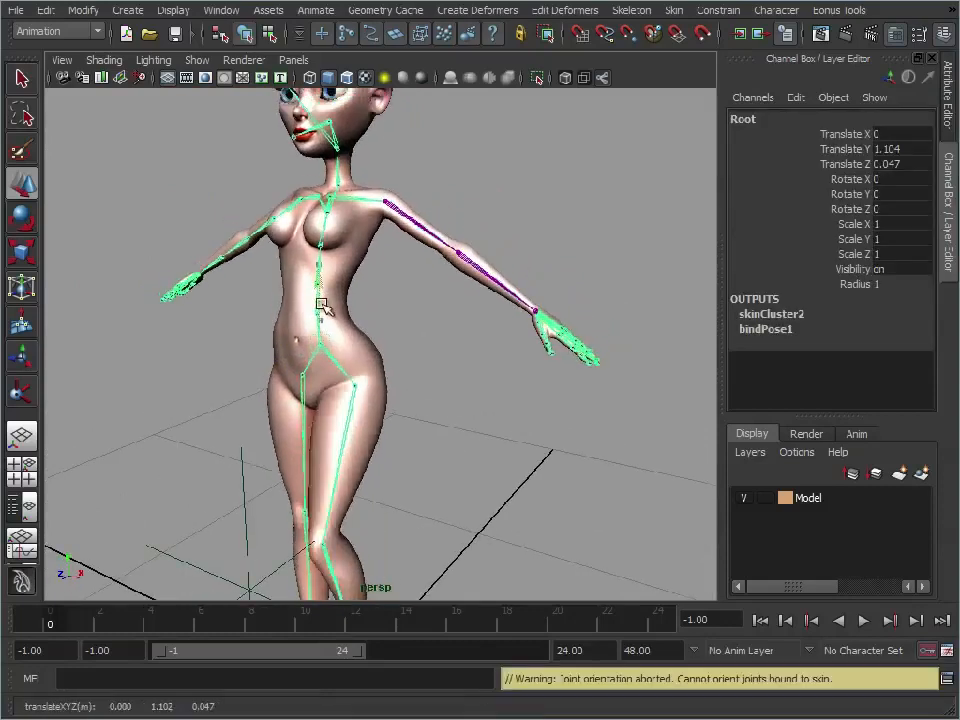
# Move the Root joint, then rotate L_ConShoulder, L_ConElbow and L_ConWrist to confirm the skinned arm follows.
pyautogui.moveTo(320, 305); pyautogui.dragTo(375, 380)
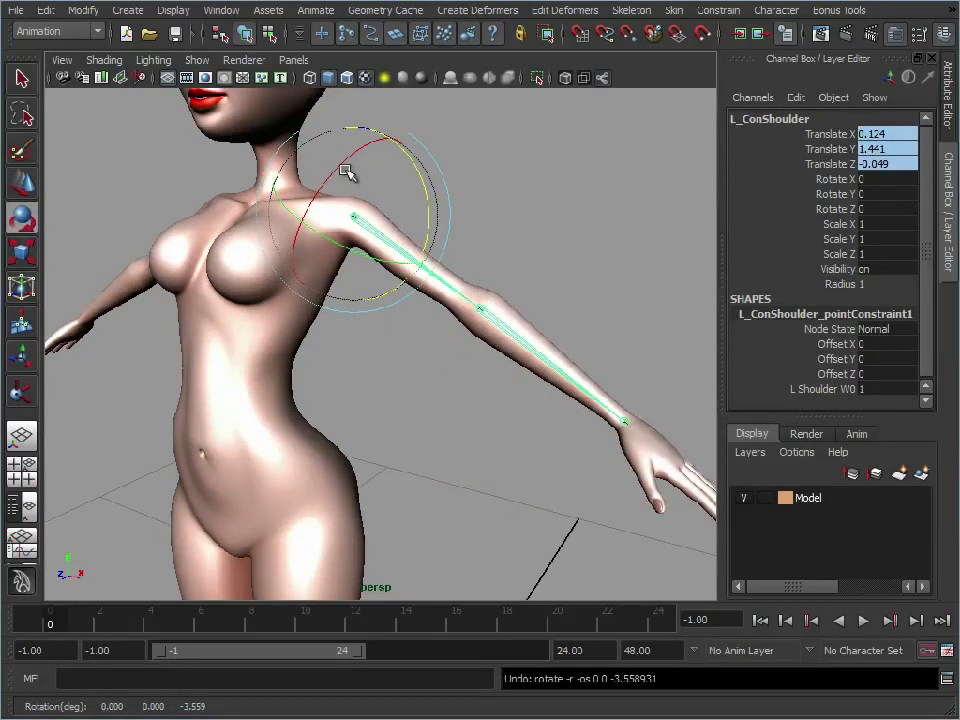
pyautogui.moveTo(370, 160); pyautogui.dragTo(340, 145)
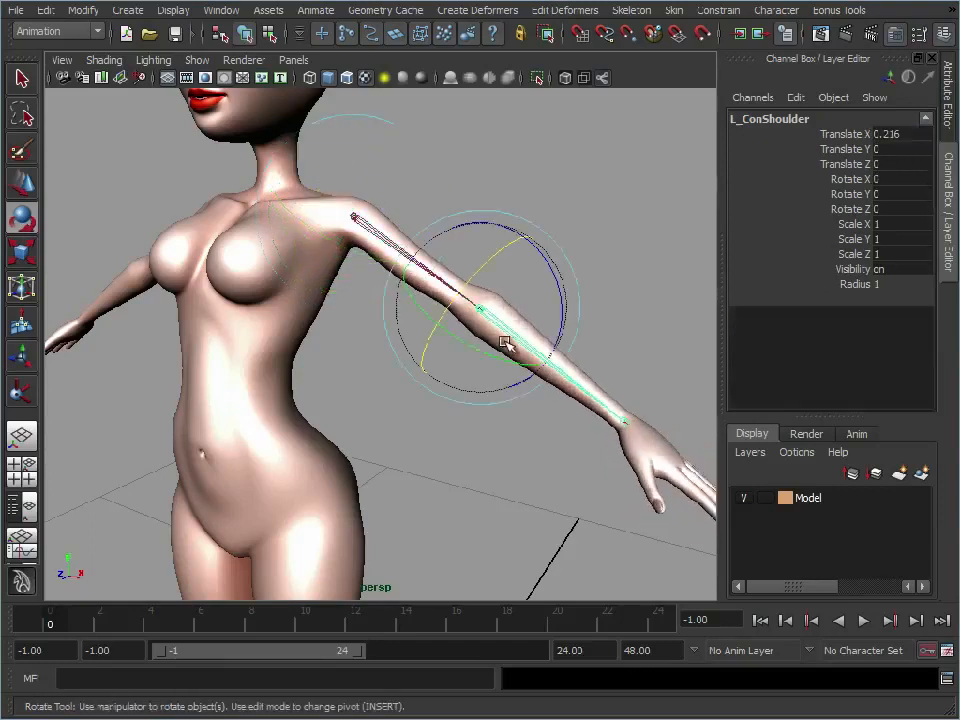
pyautogui.moveTo(505, 345); pyautogui.dragTo(505, 402)
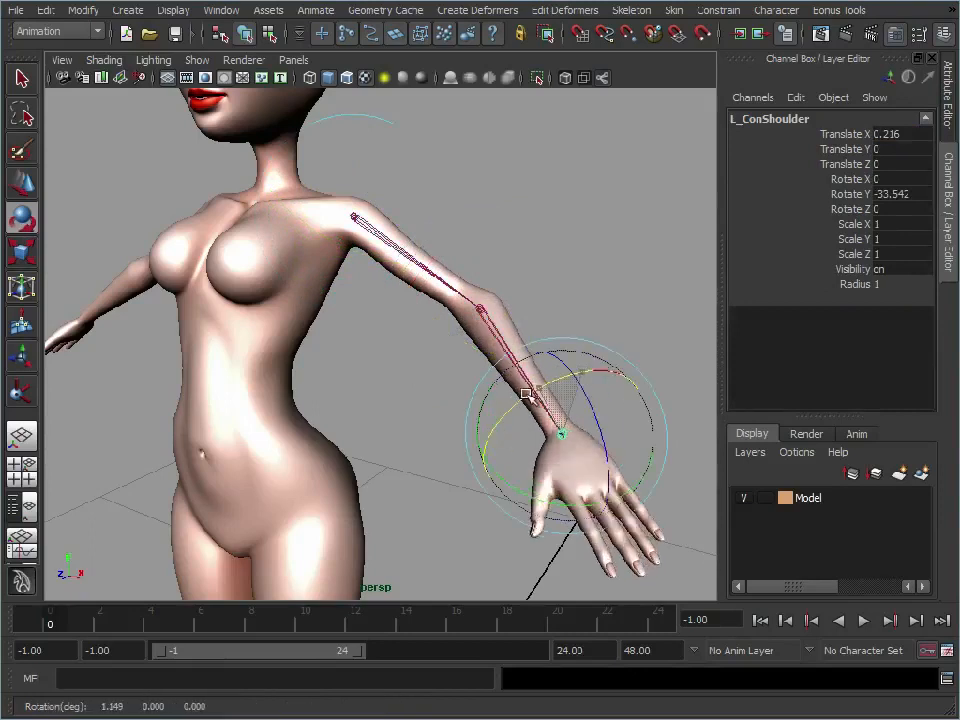
pyautogui.moveTo(525, 393); pyautogui.dragTo(622, 448)
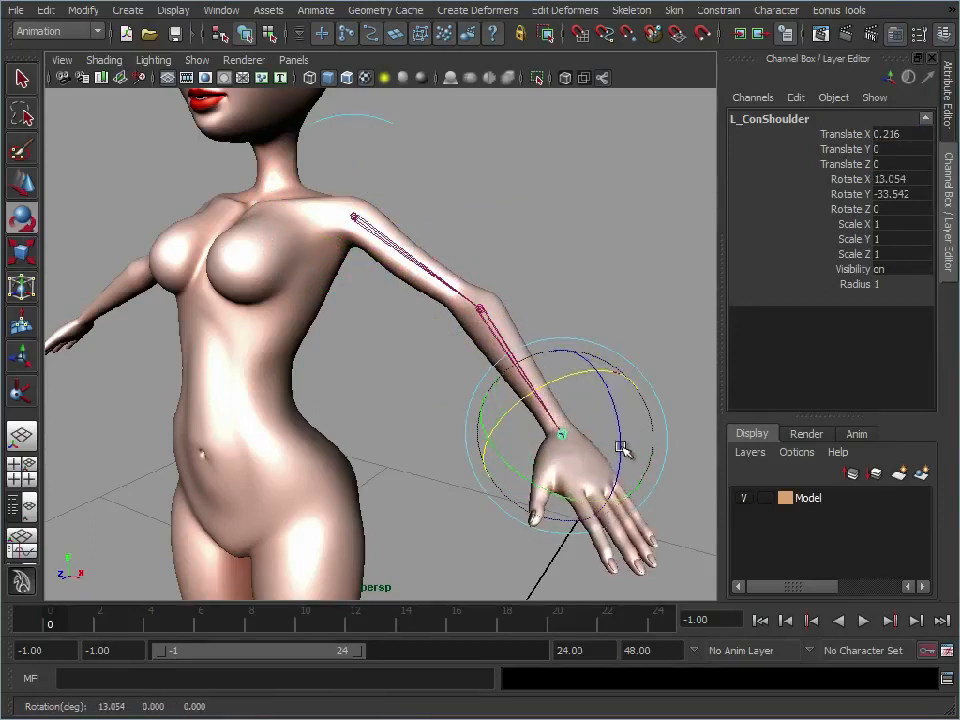
pyautogui.moveTo(620, 450); pyautogui.dragTo(605, 403)
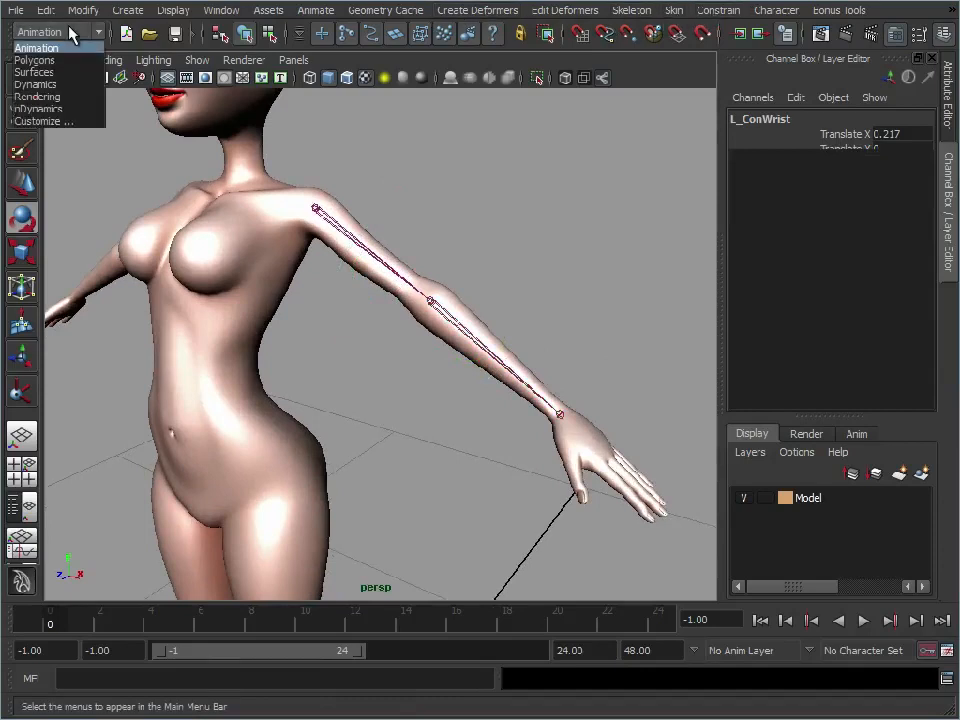
# Open the Animate menu to browse the keying commands for L_ConWrist.
pyautogui.click(315, 10)
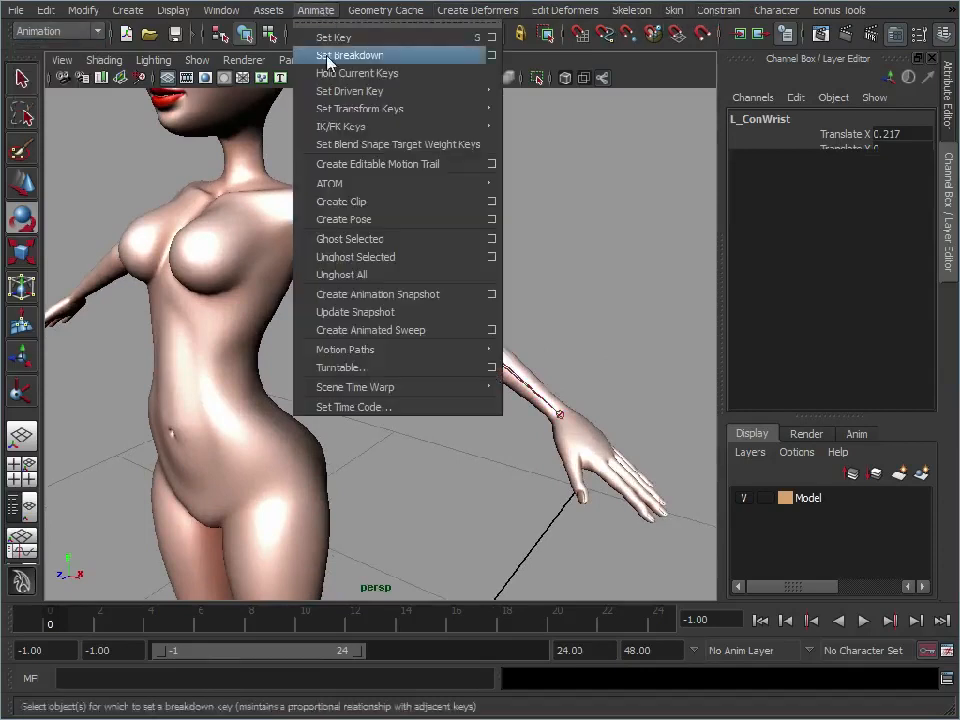
pyautogui.moveTo(341, 125)
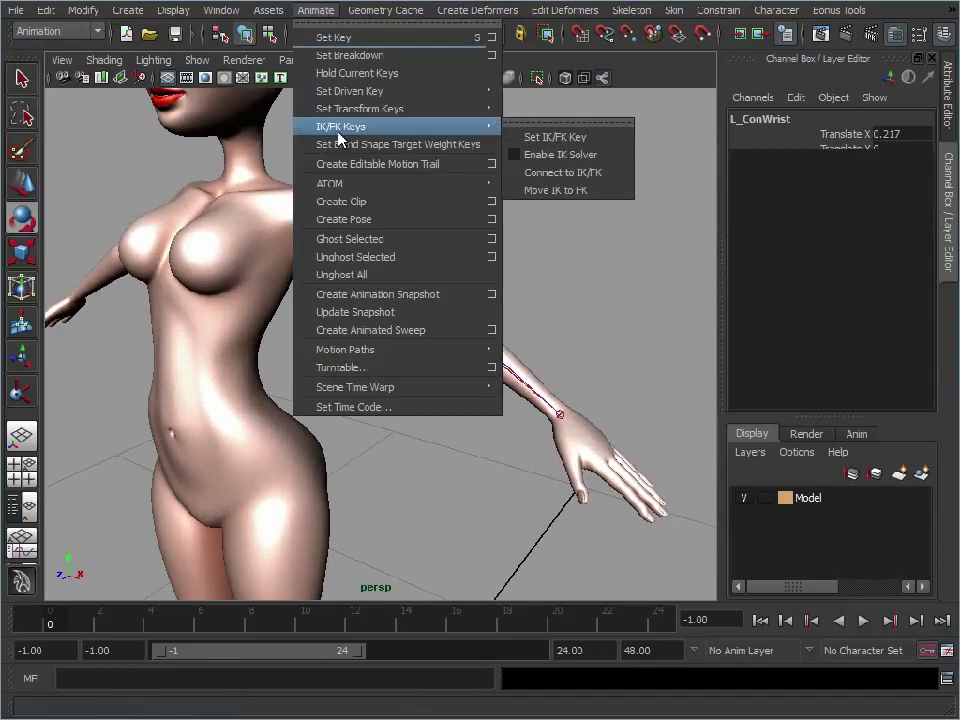